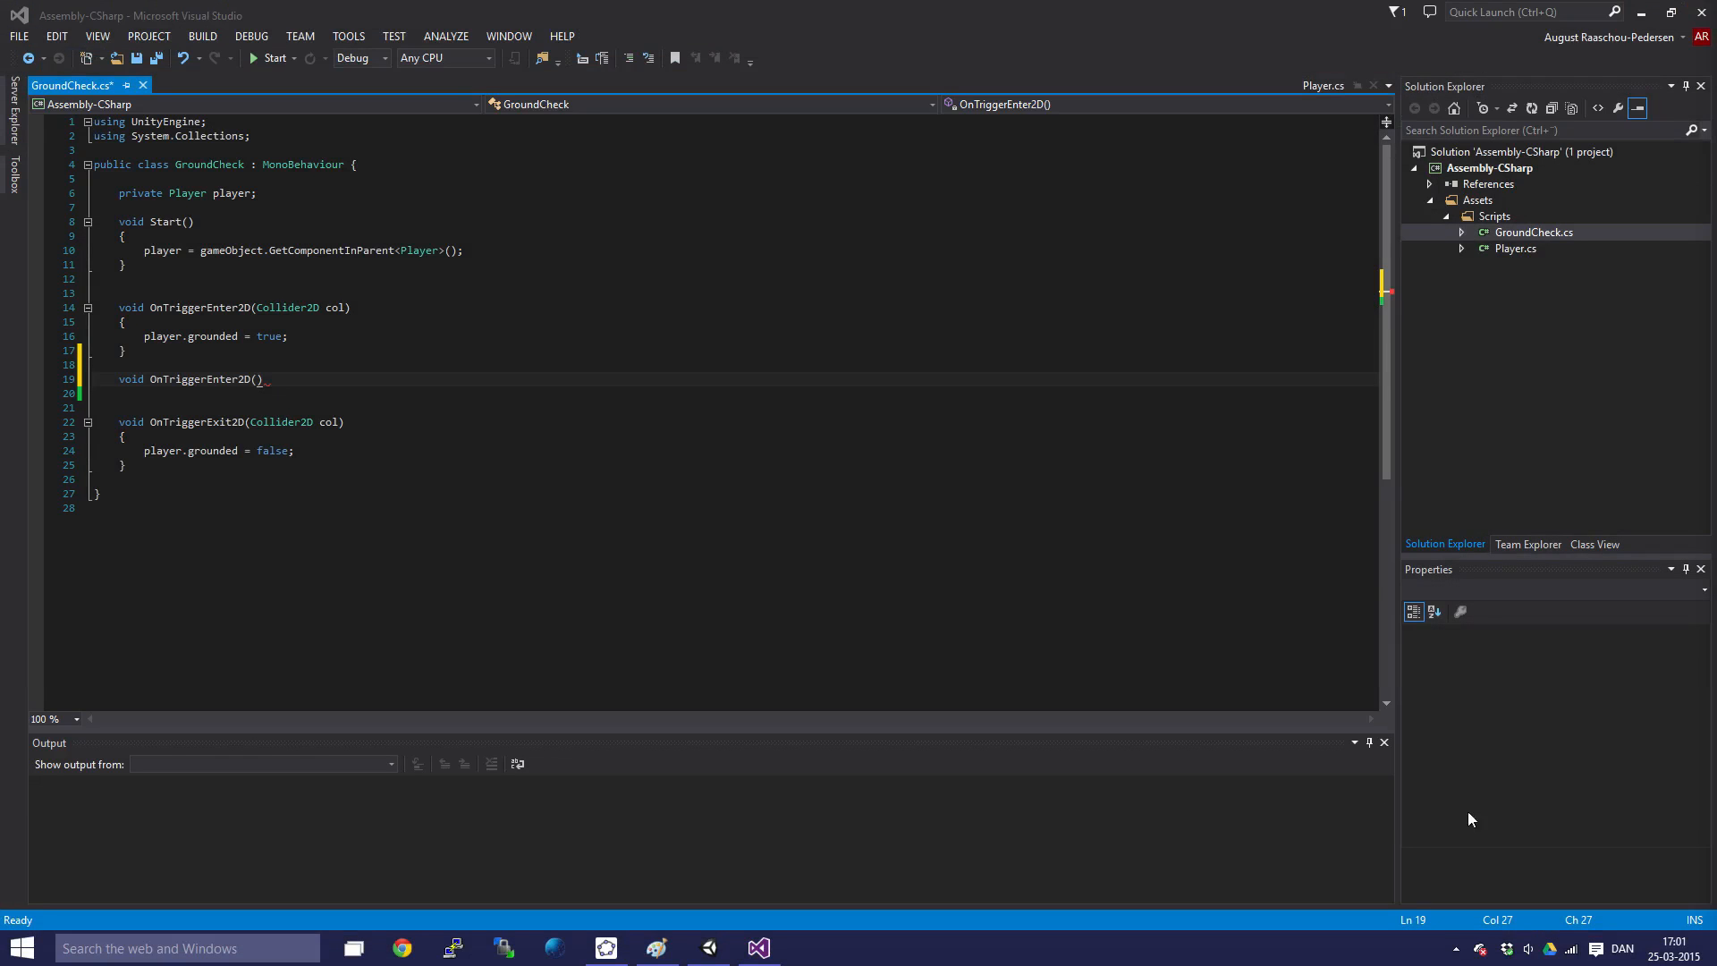
mouse_move(1564, 831)
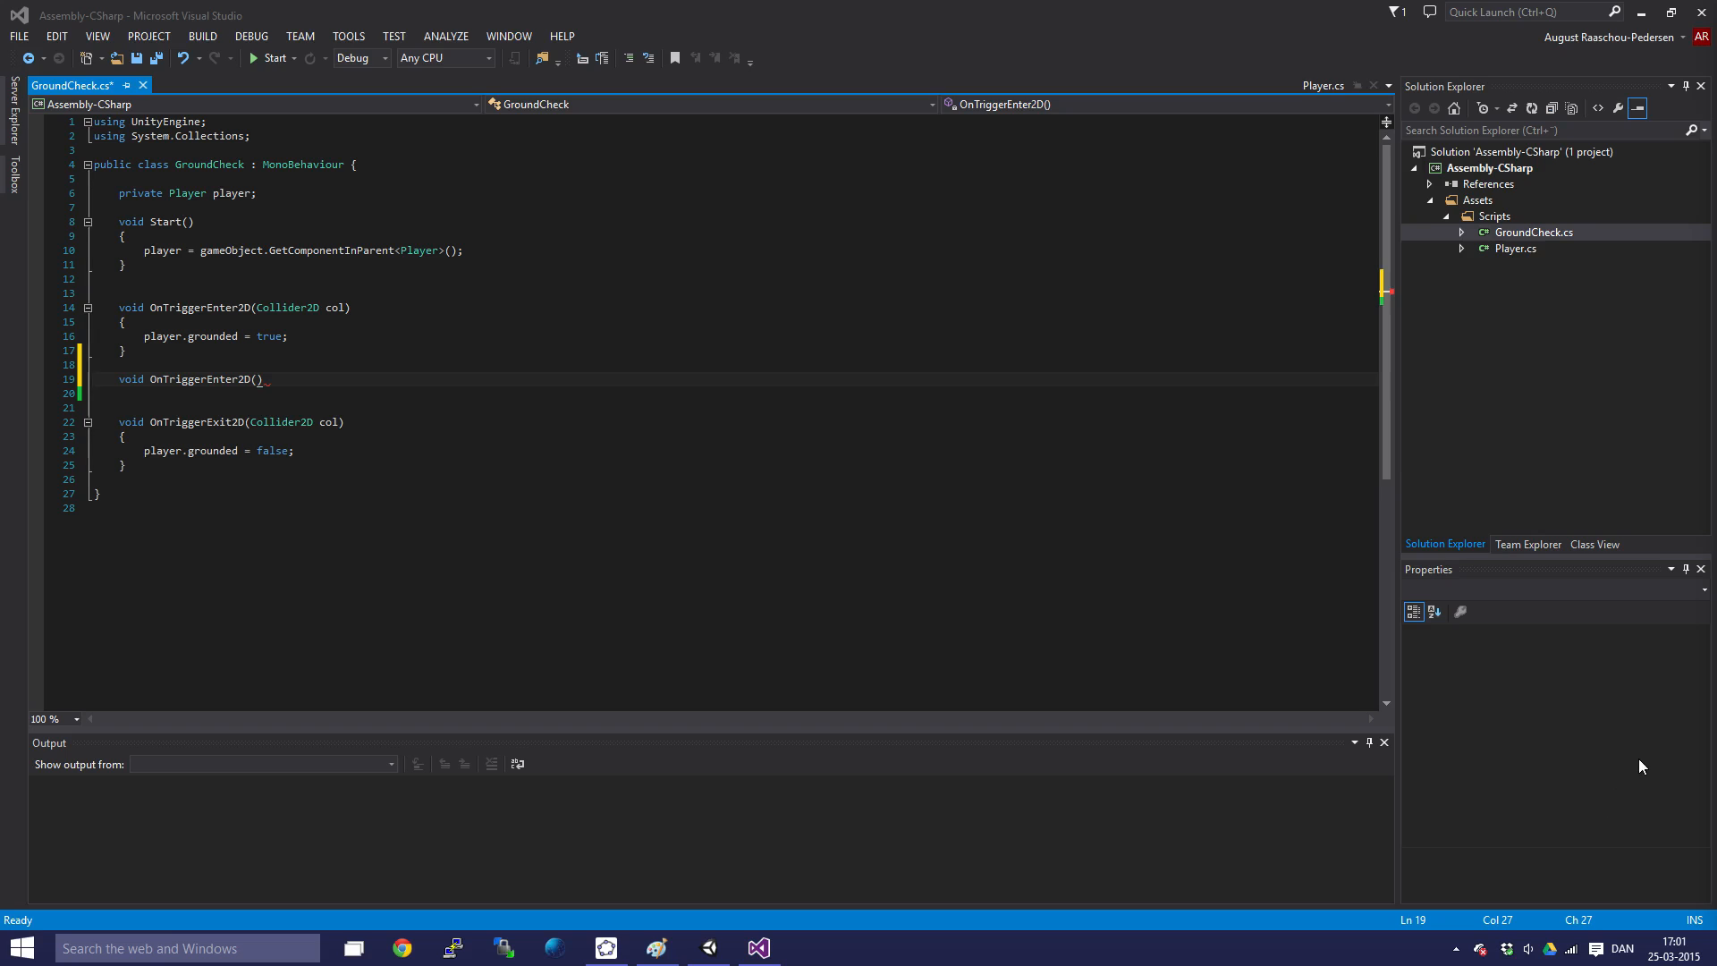
mouse_move(1699, 687)
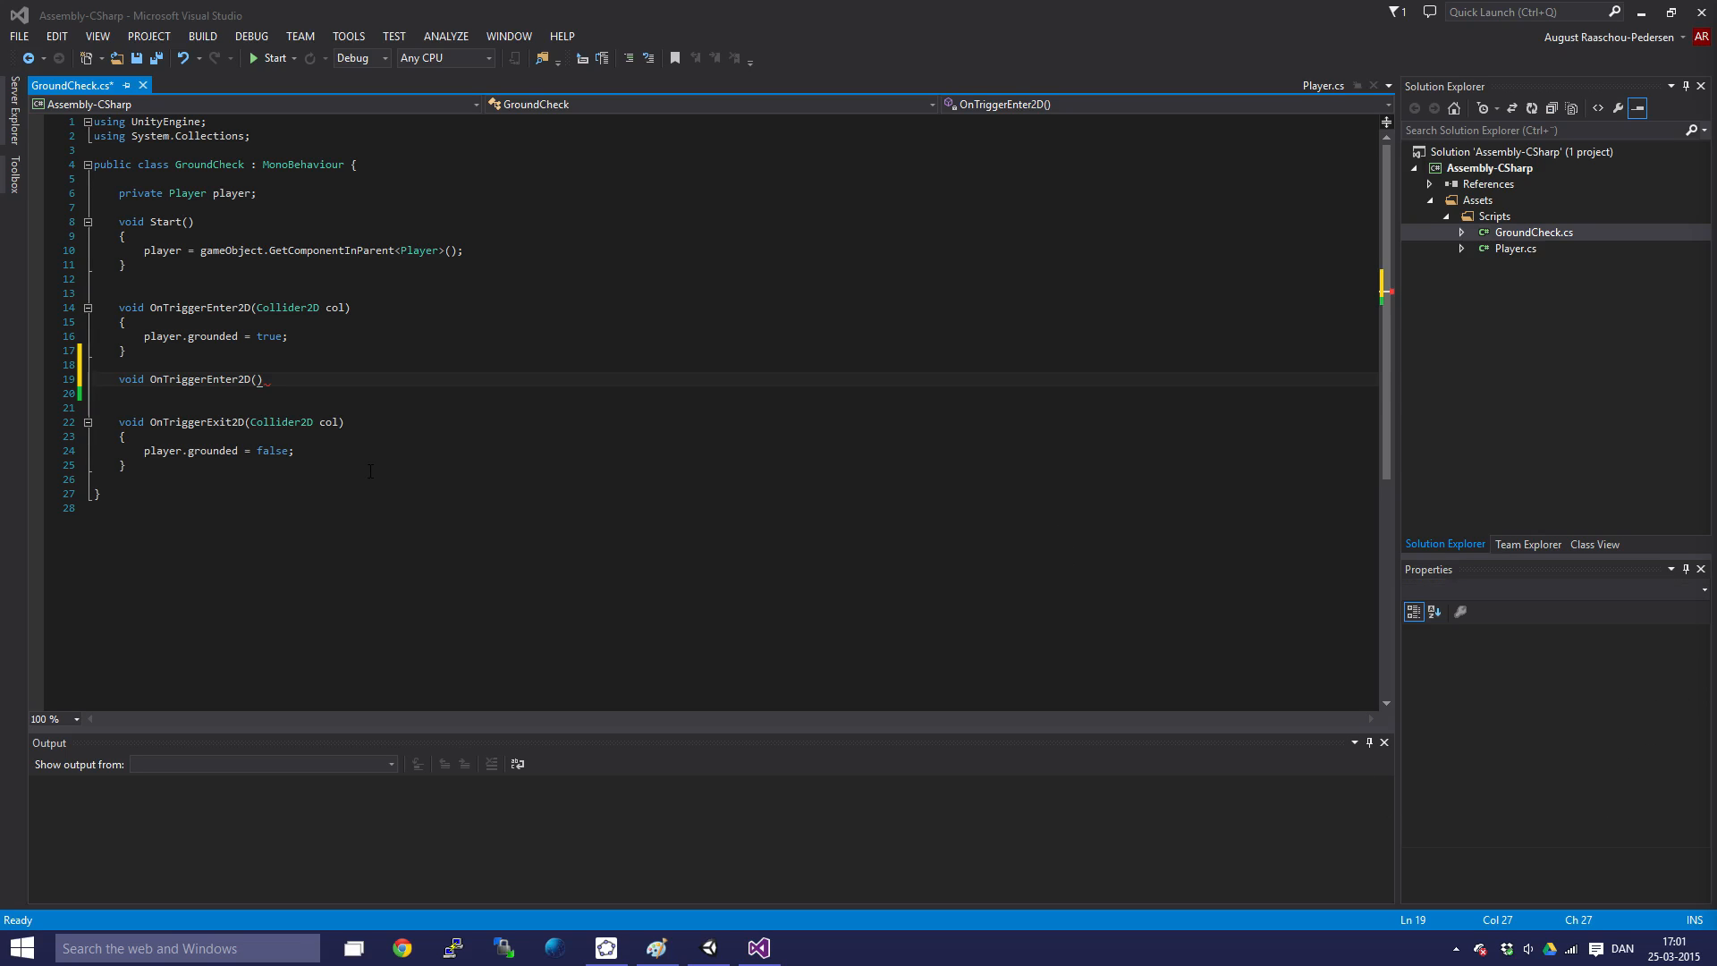
mouse_move(776, 789)
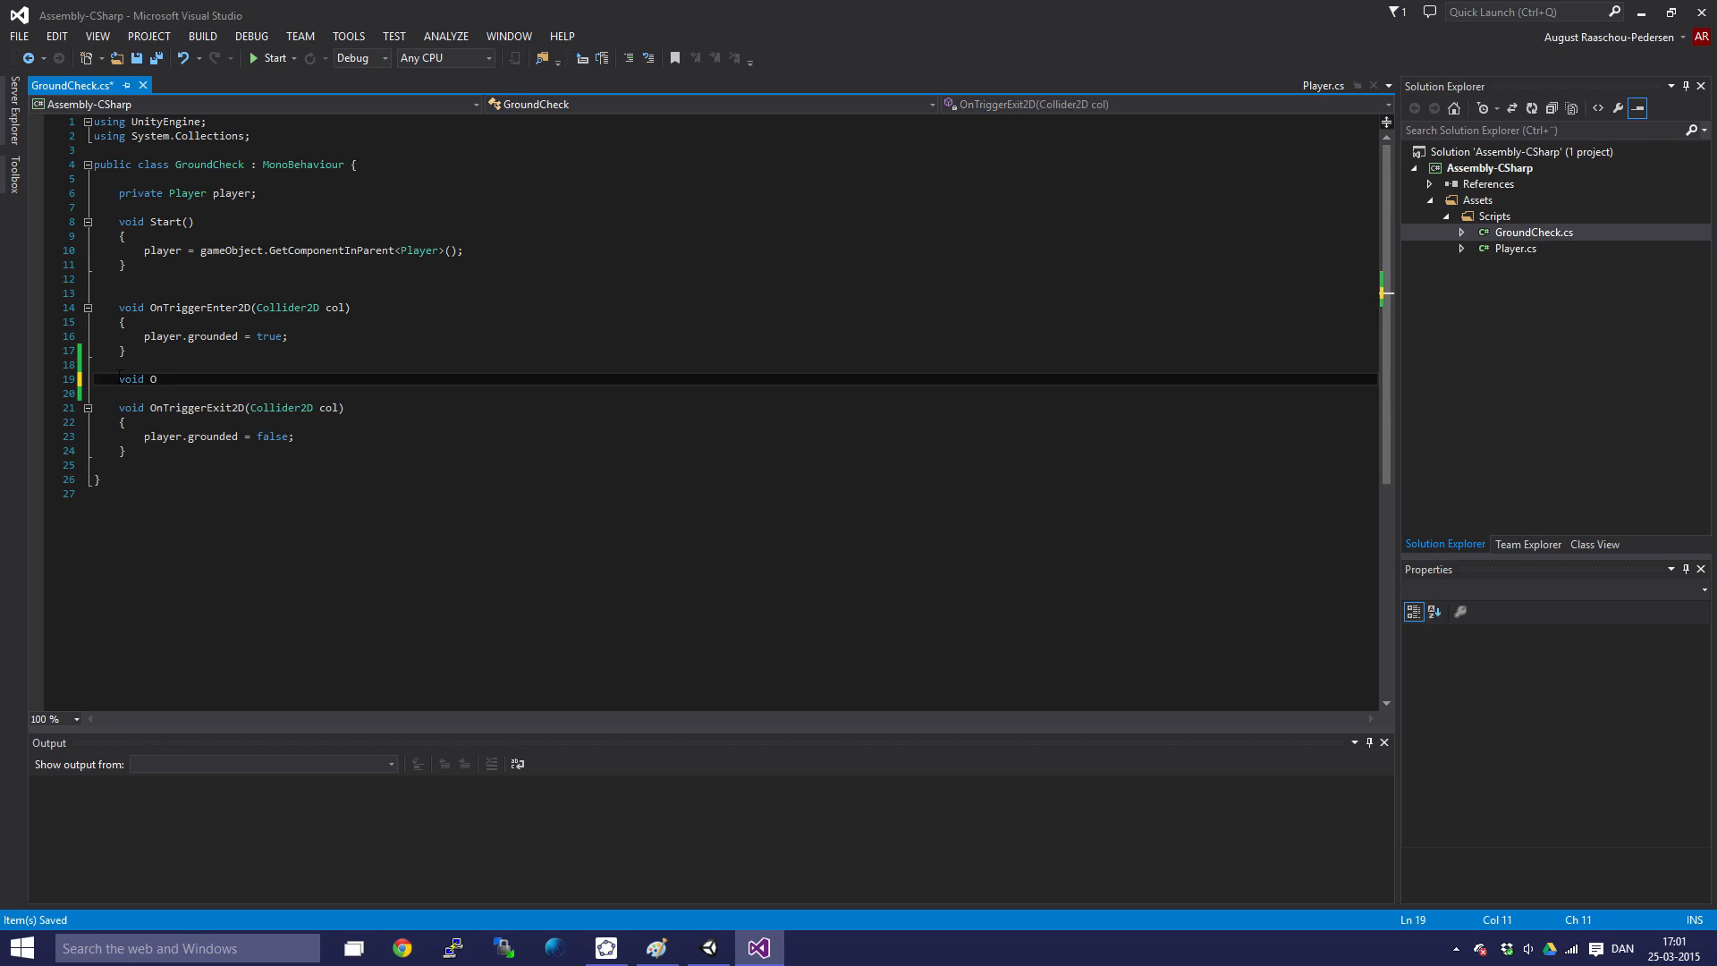
- Add an OnTriggerStay2D(Collider2D col) method to GroundCheck containing 'player.grounded = true;'
text(nTrigger)
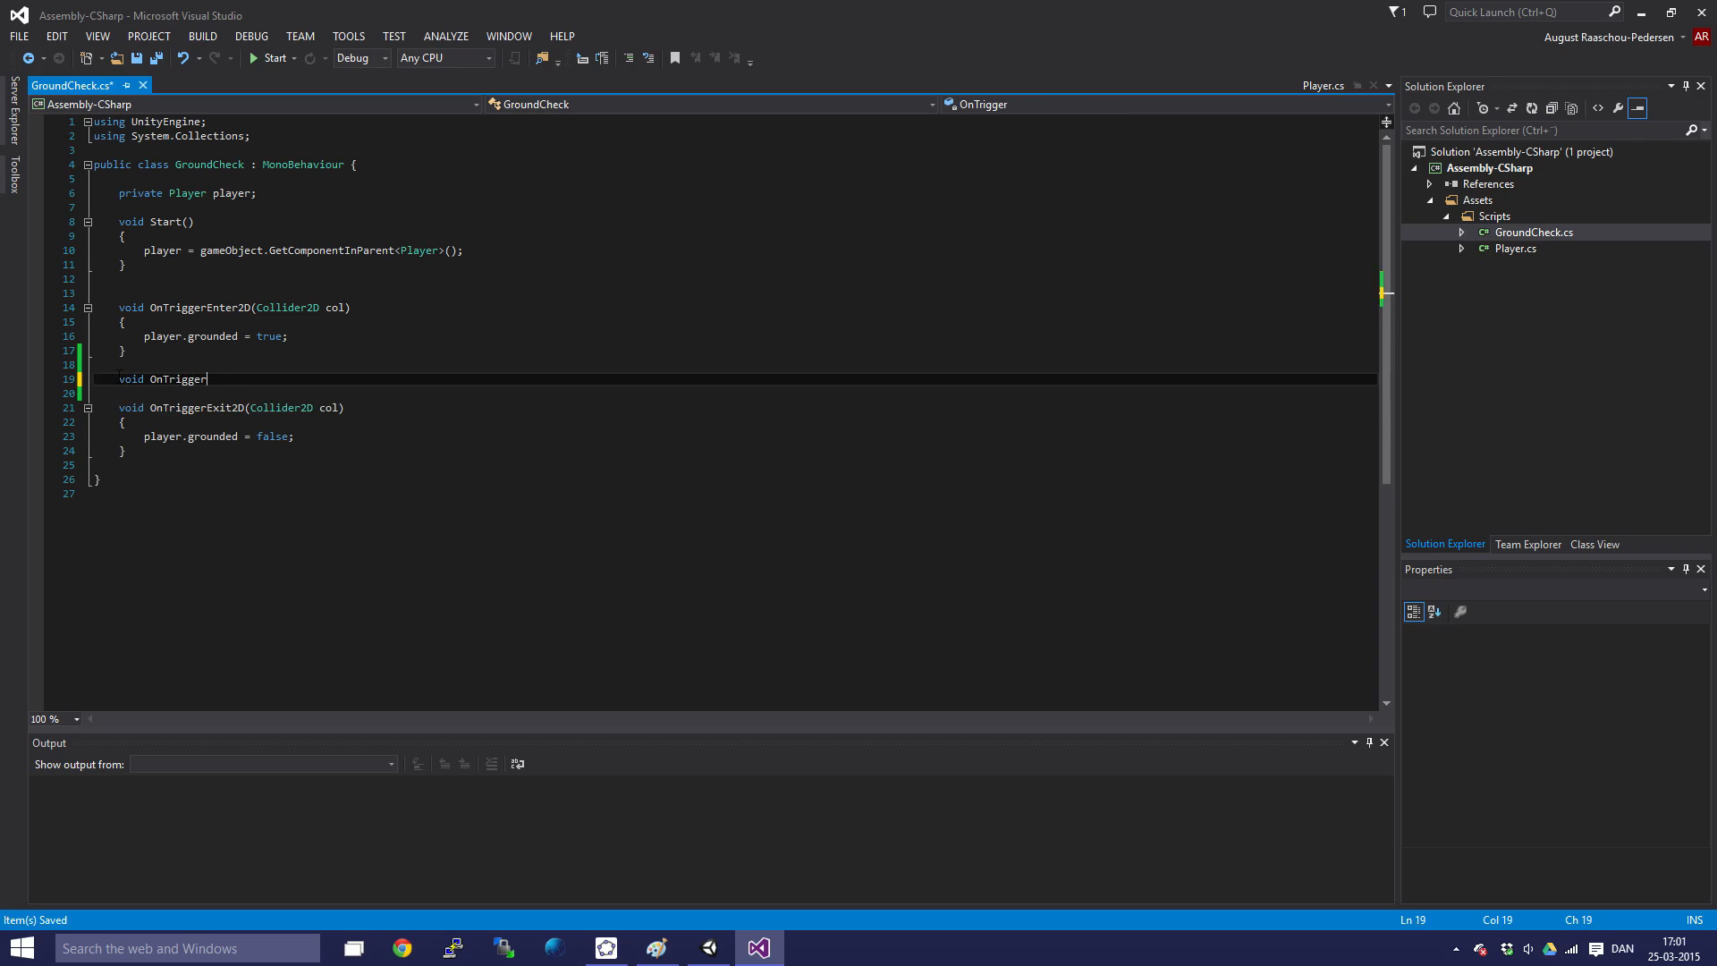
text(Stay2D())
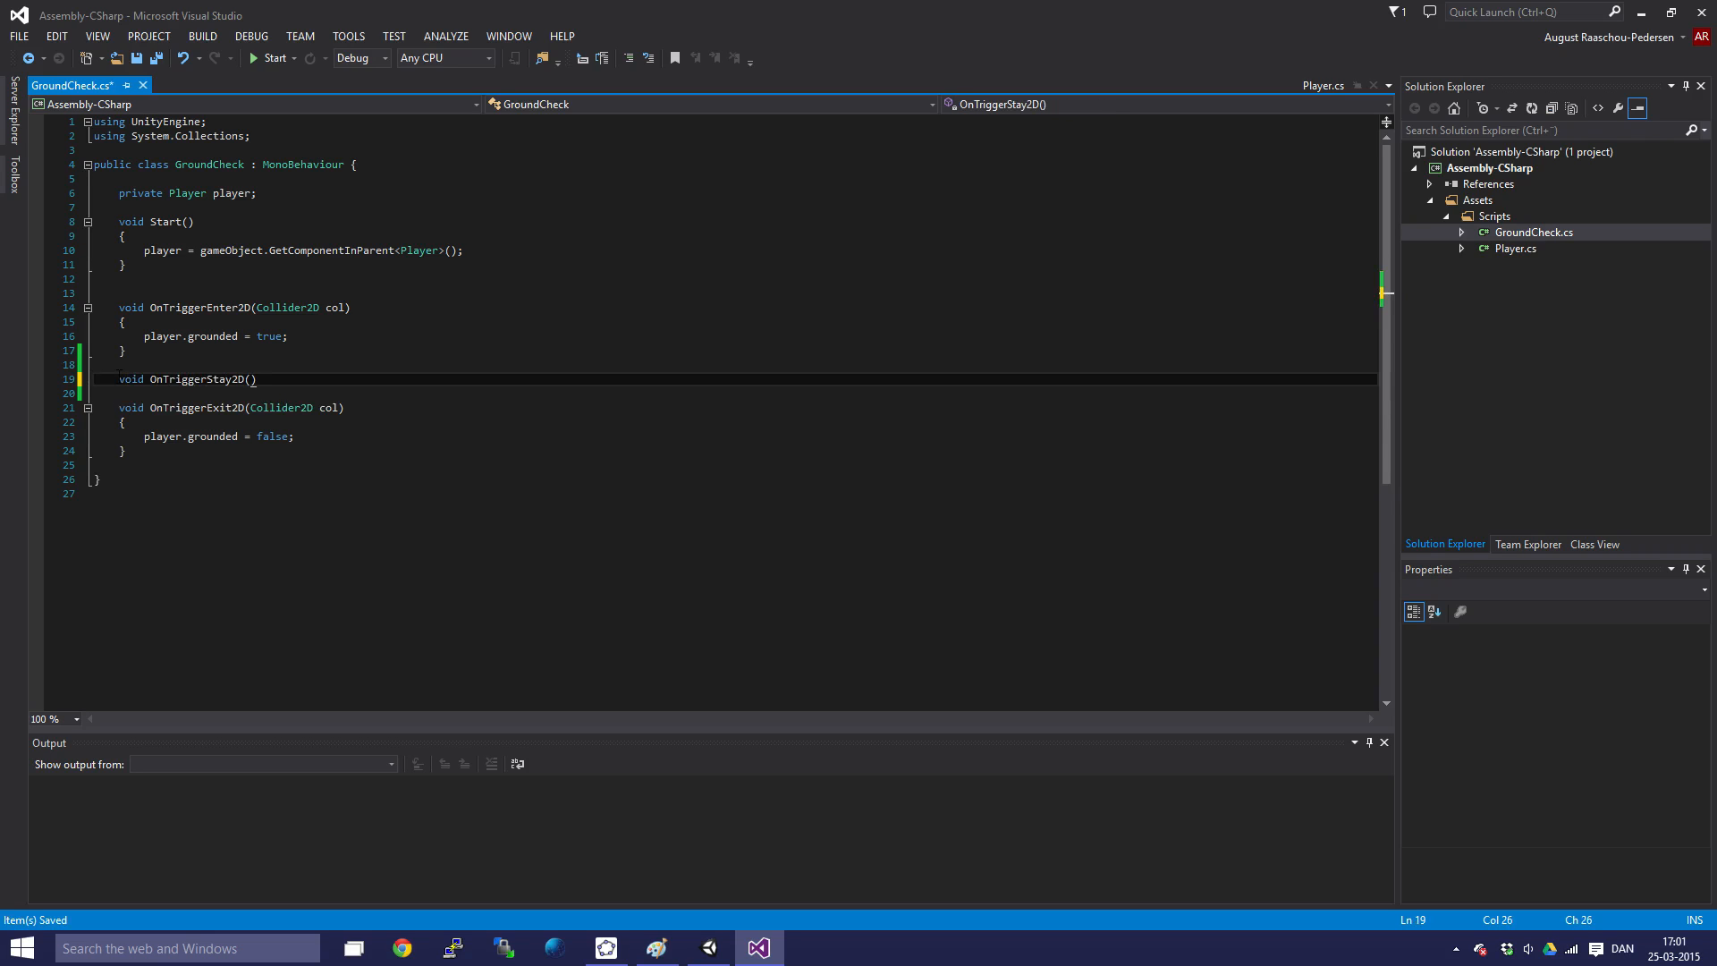
text(COll)
click(731, 393)
text({)
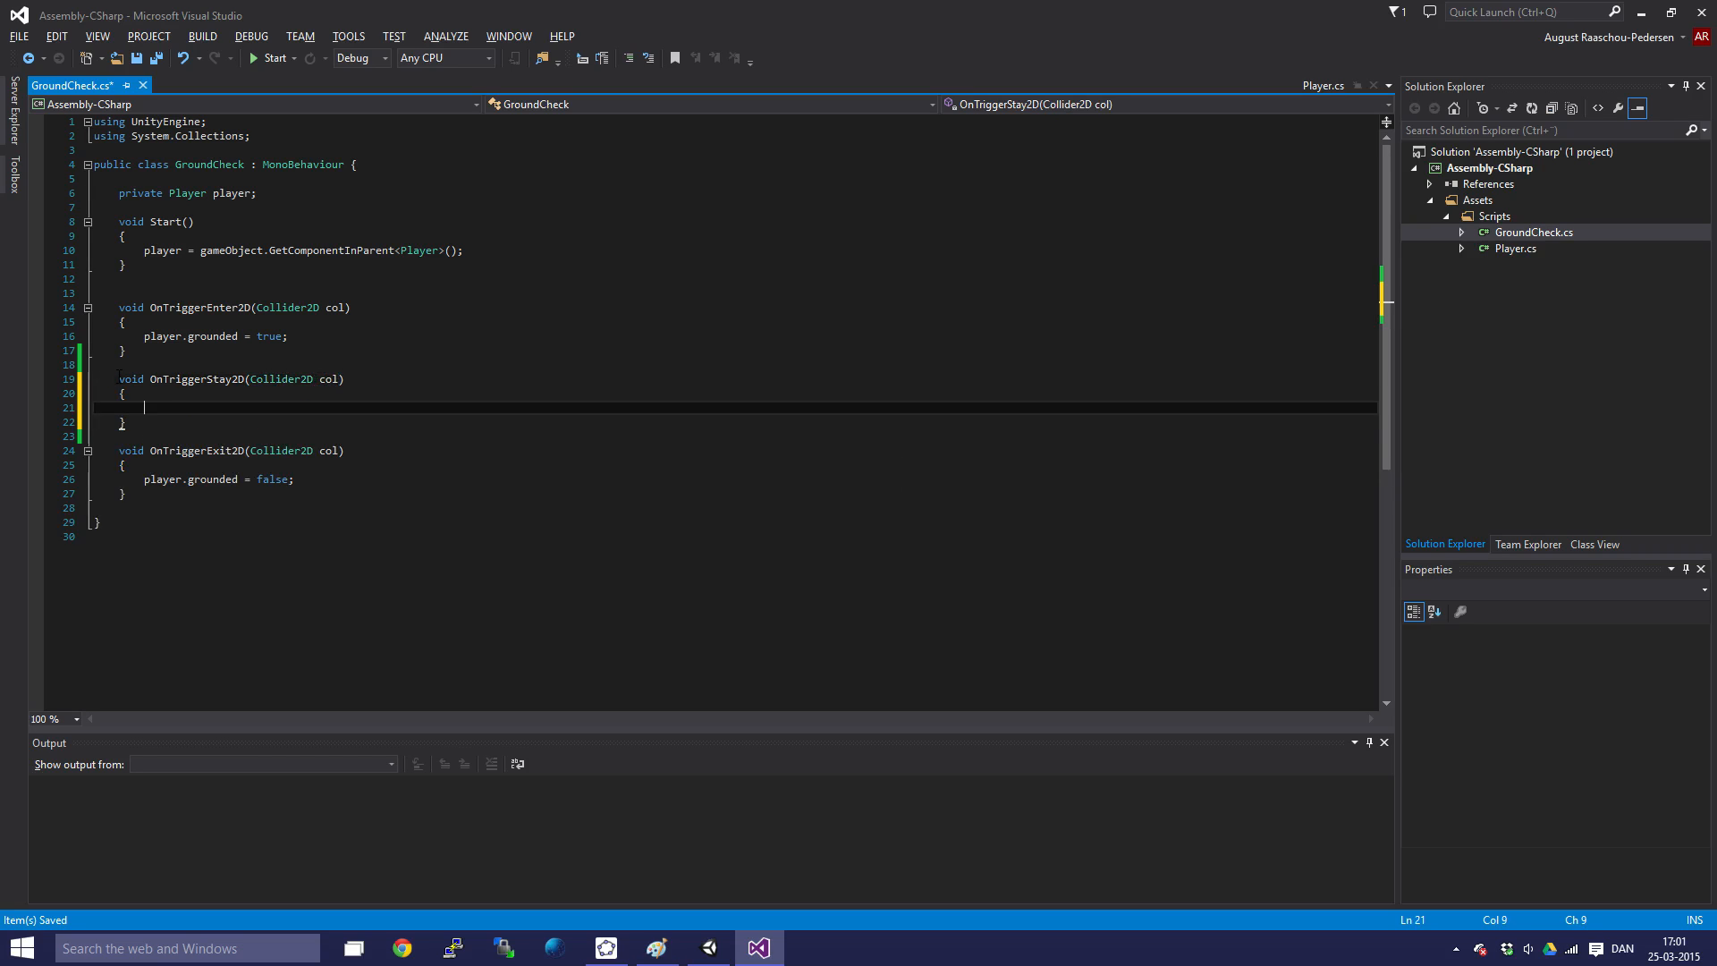
text(pla)
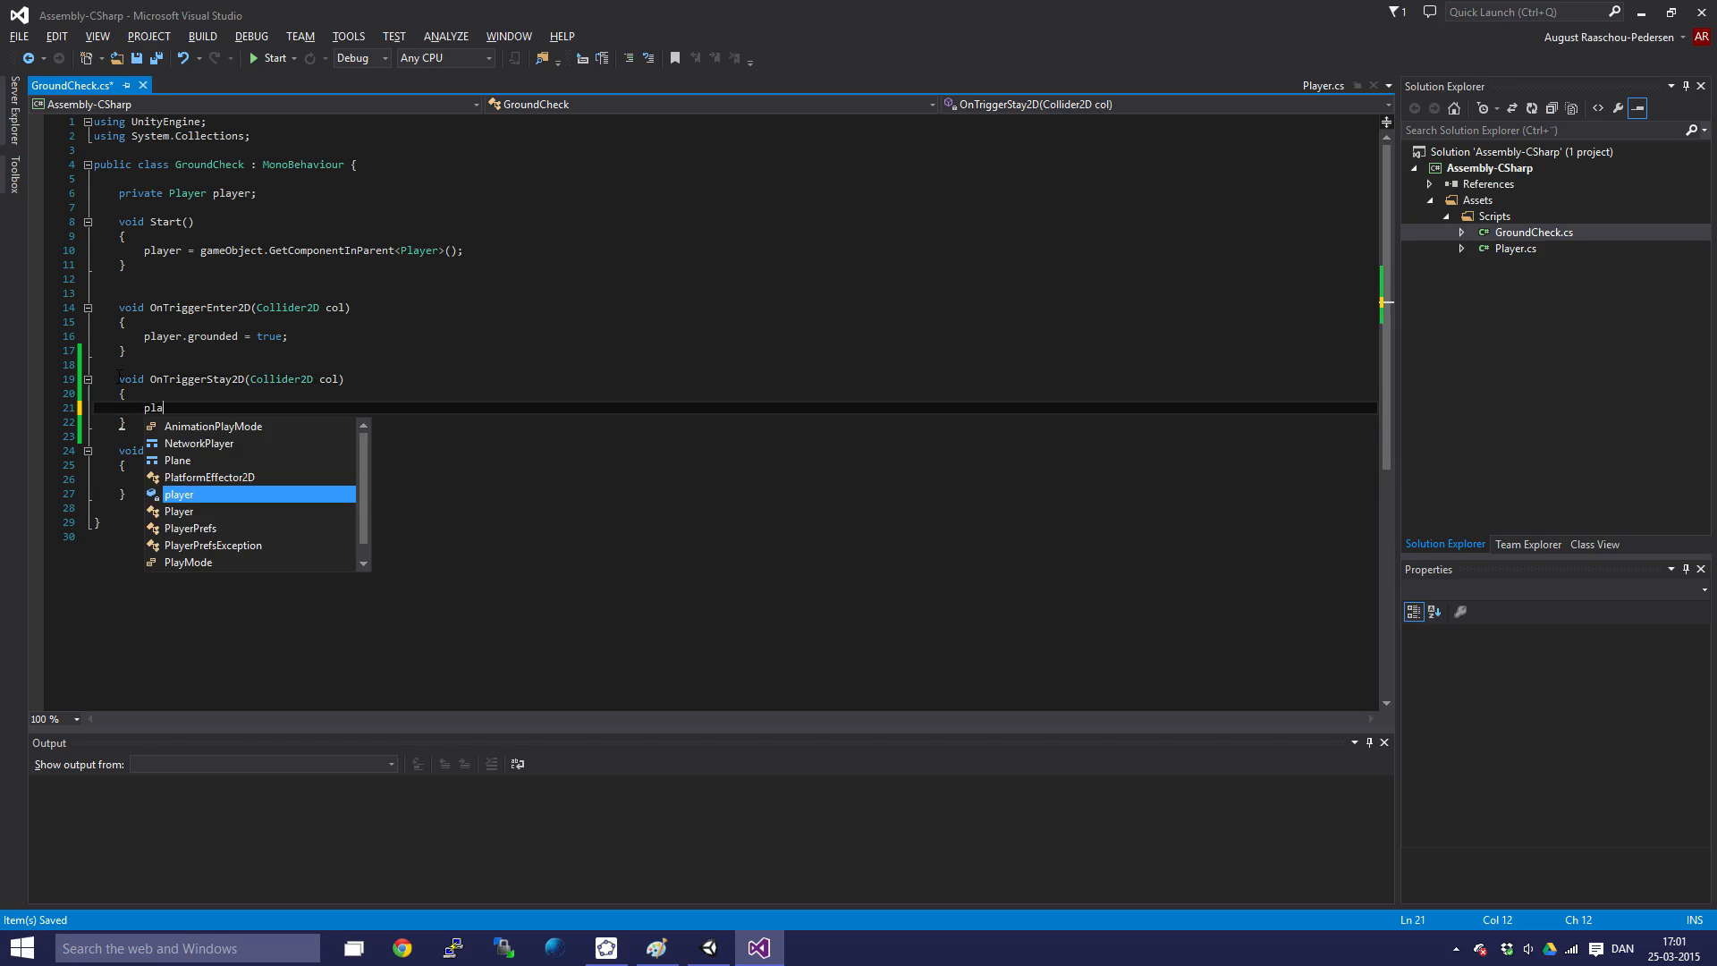
text(player.grounded)
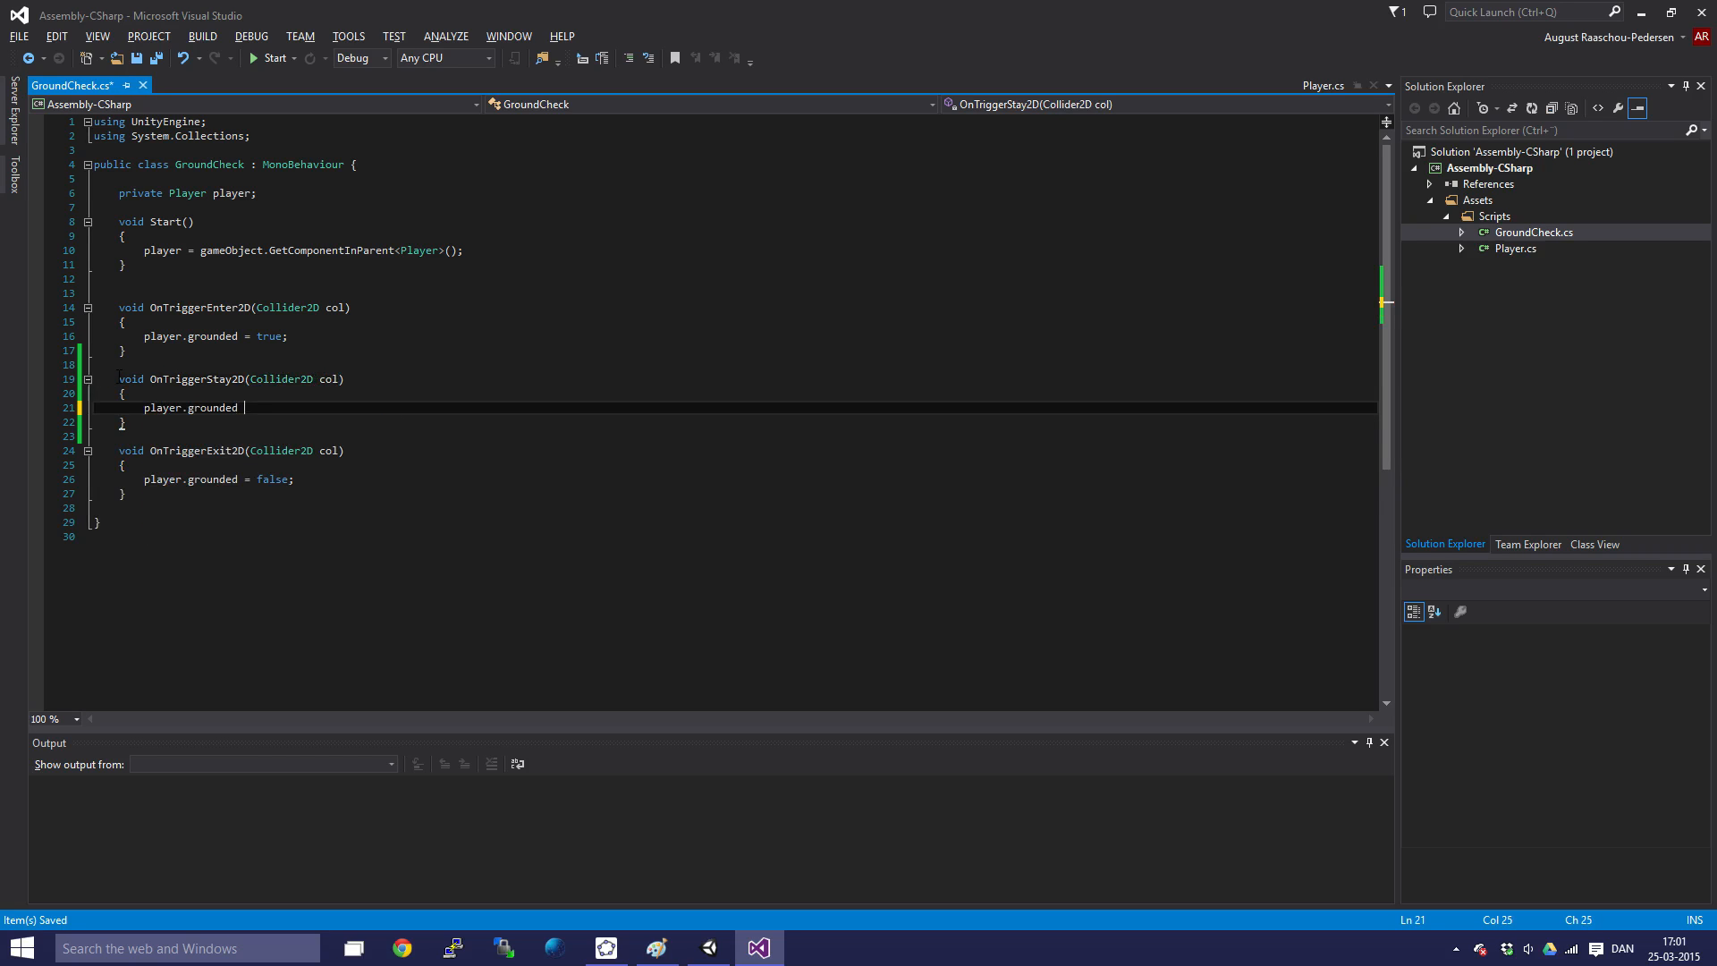
text(= true;)
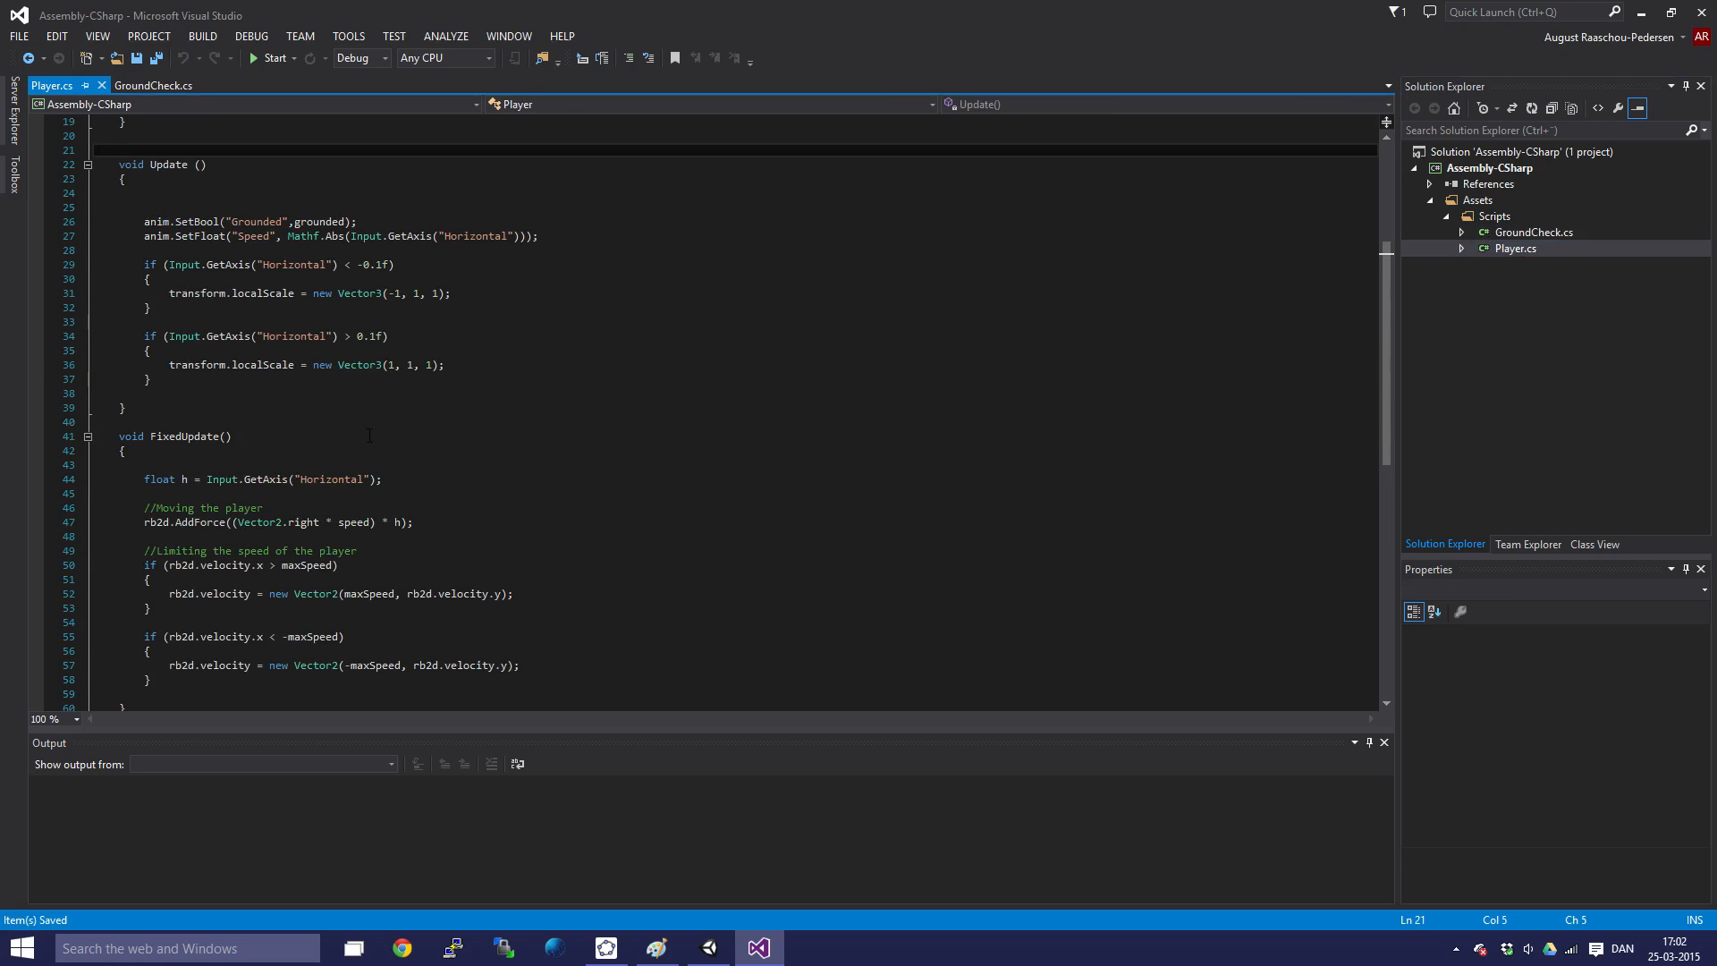
- Write an empty if (Input.GetButtonDown("Jump")) block in Player's Update method
scroll(up, 3)
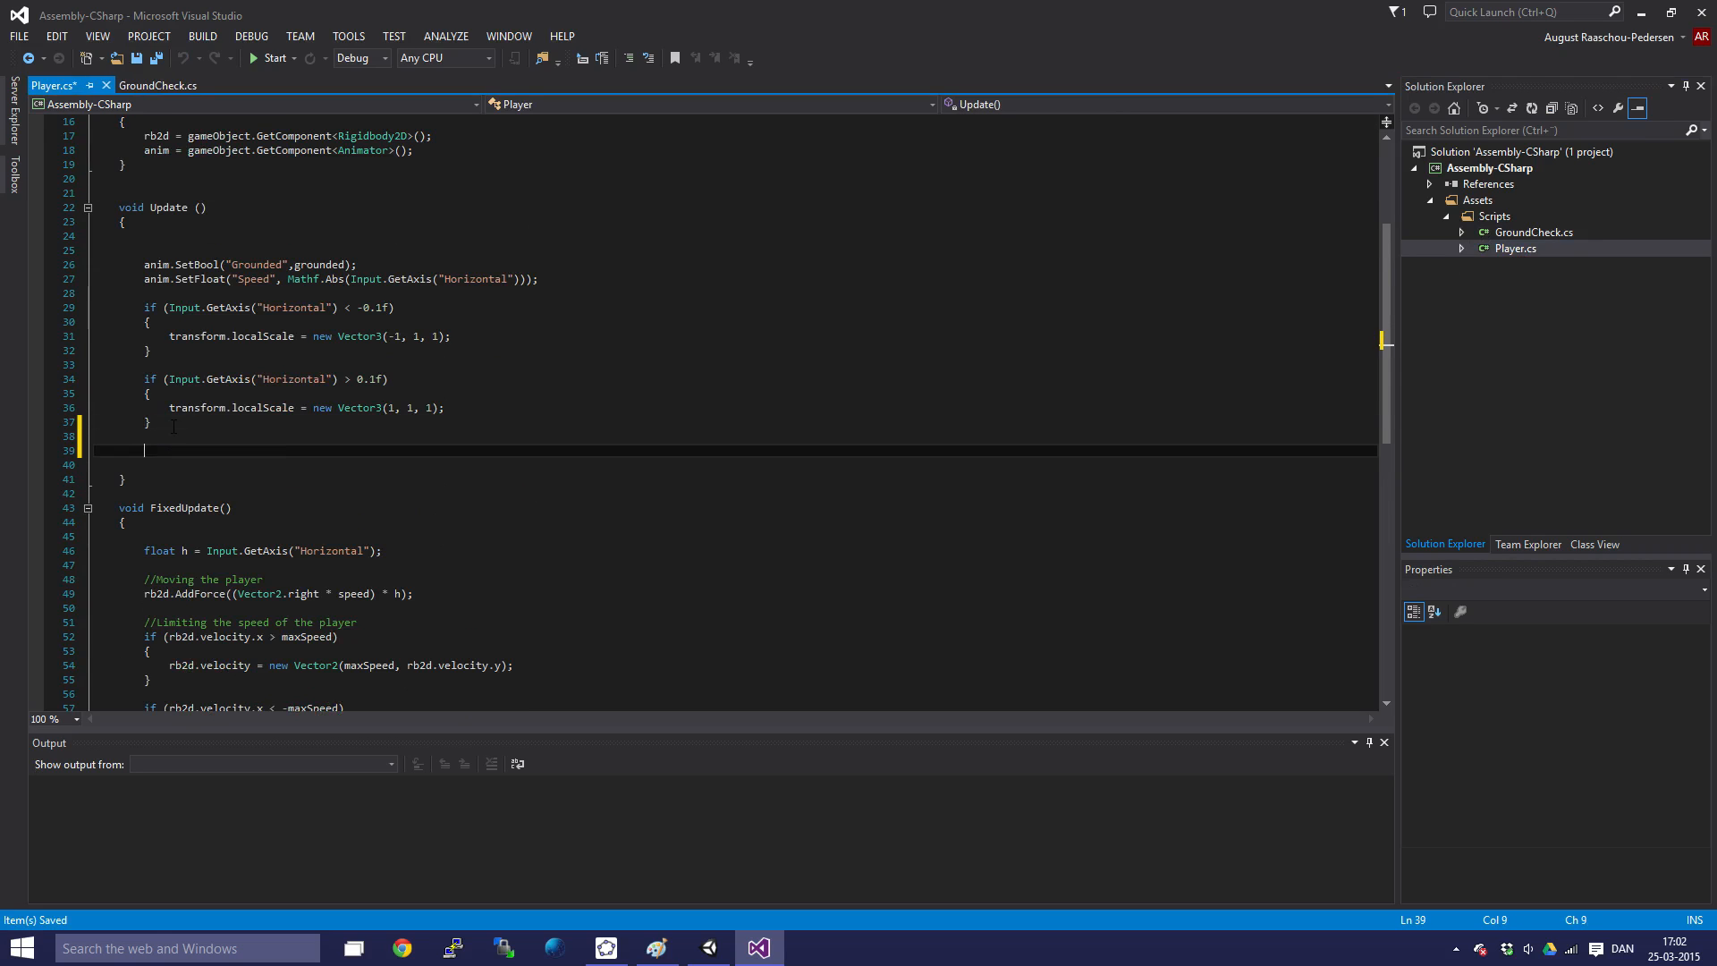
text(if())
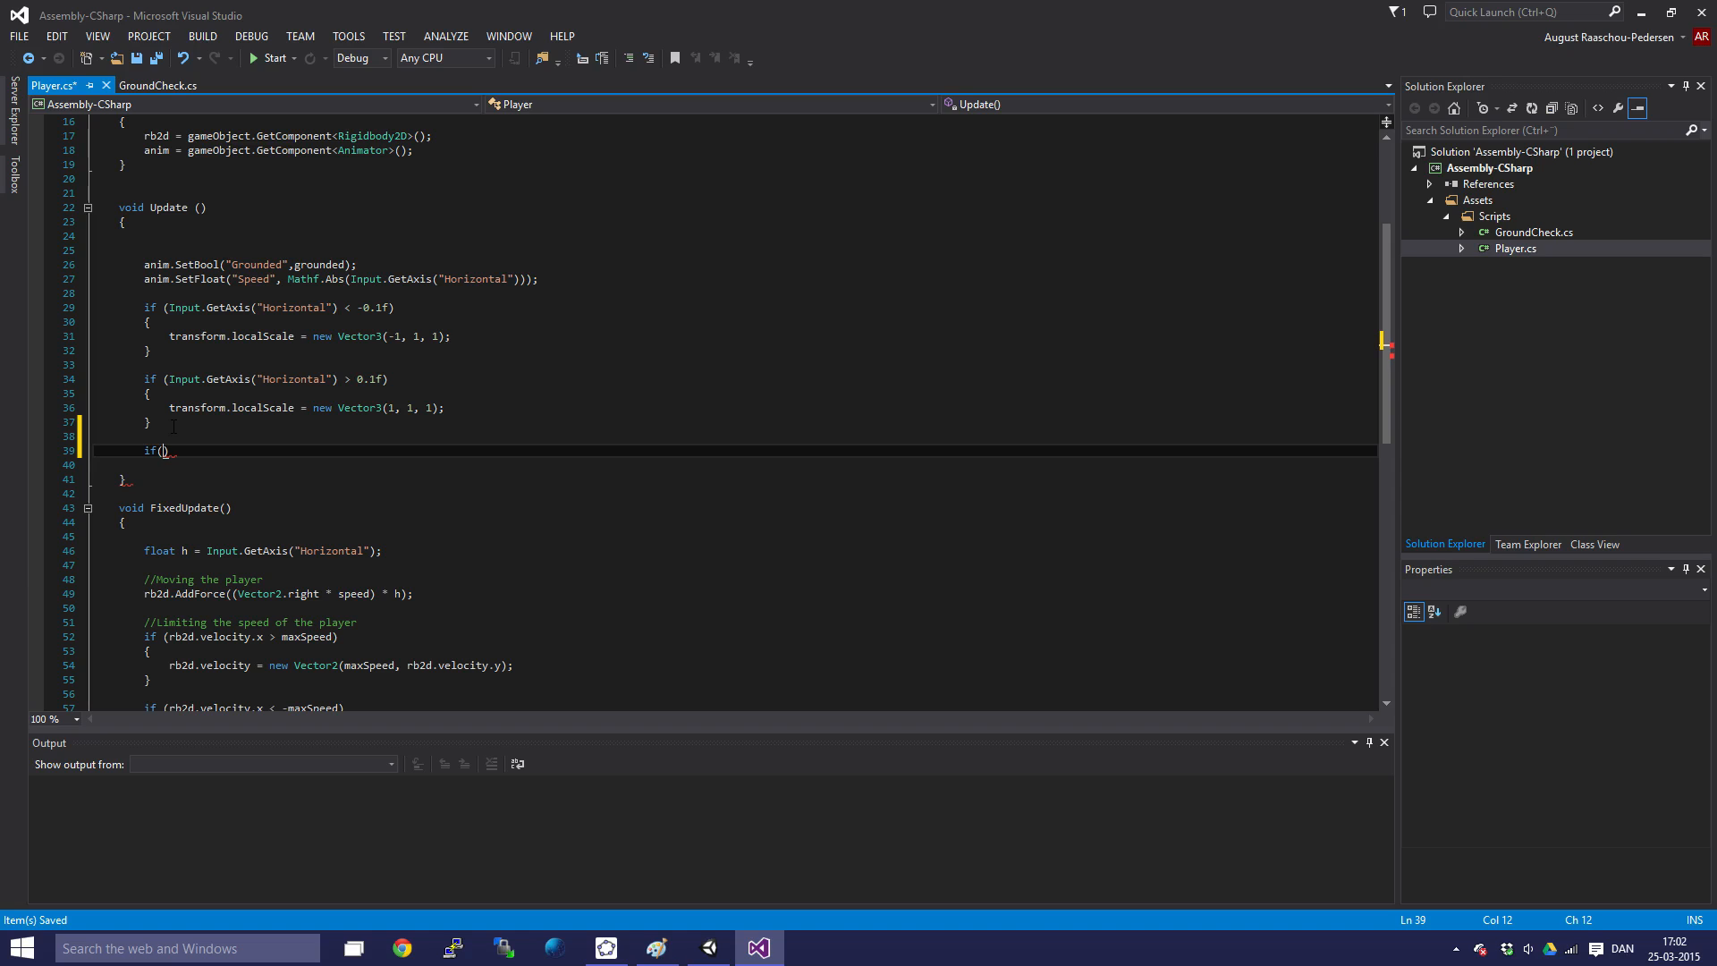
text(Input.get)
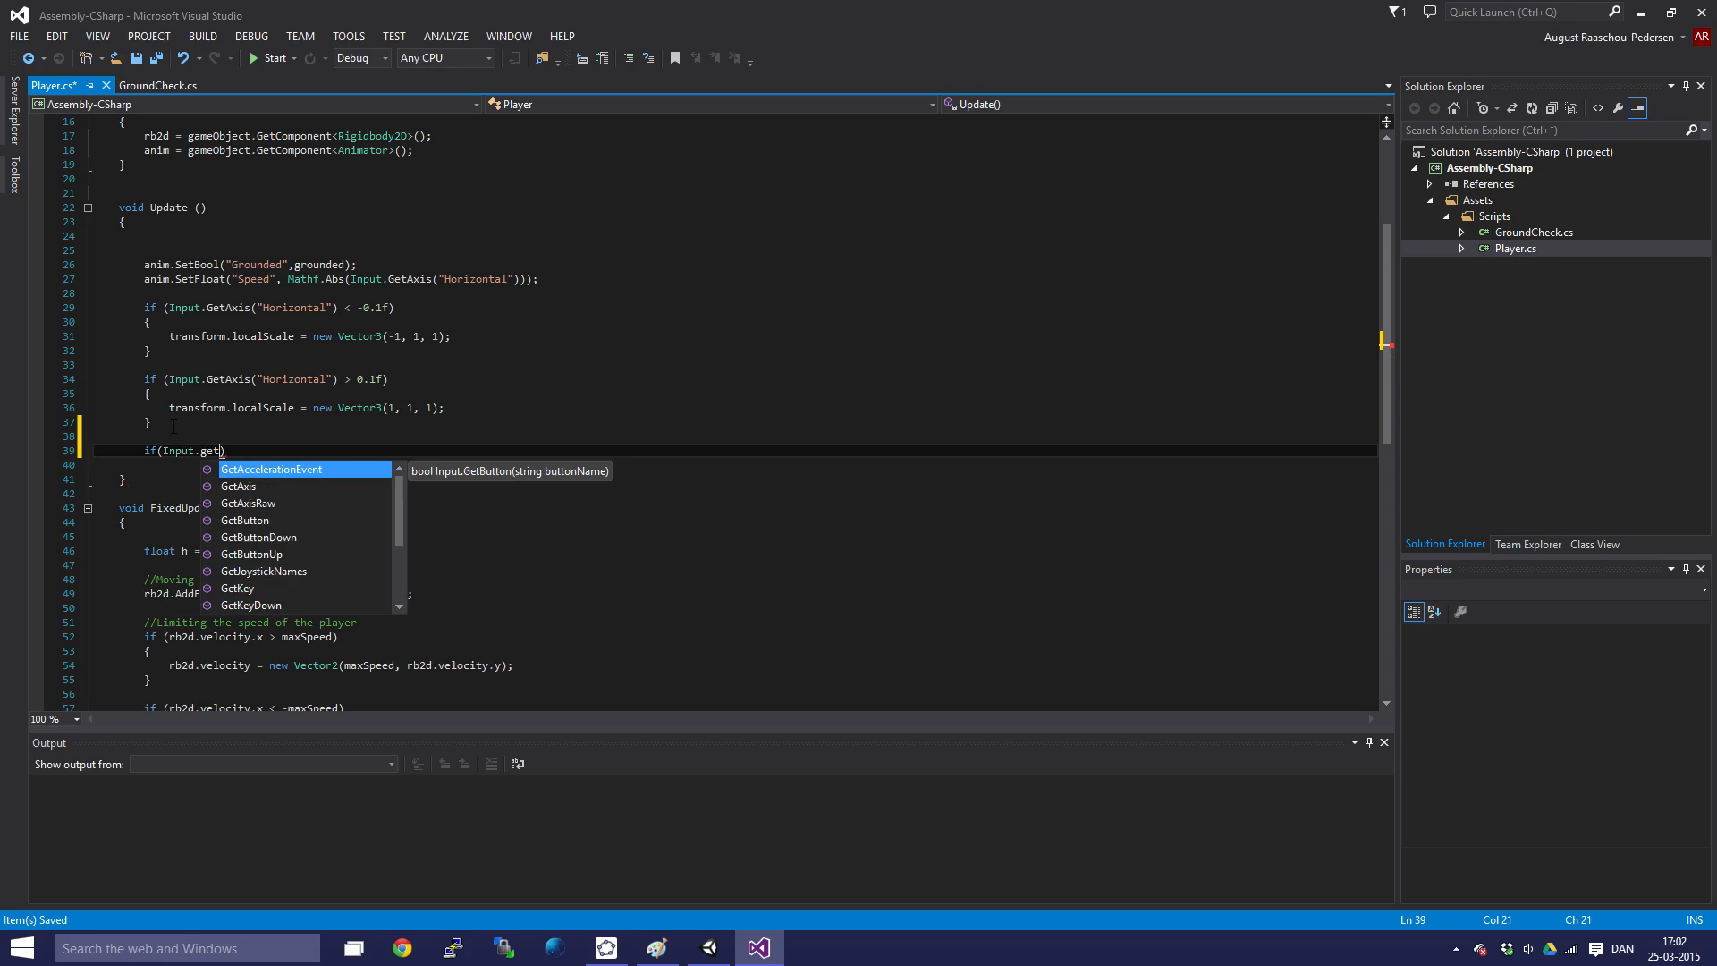
text(bu)
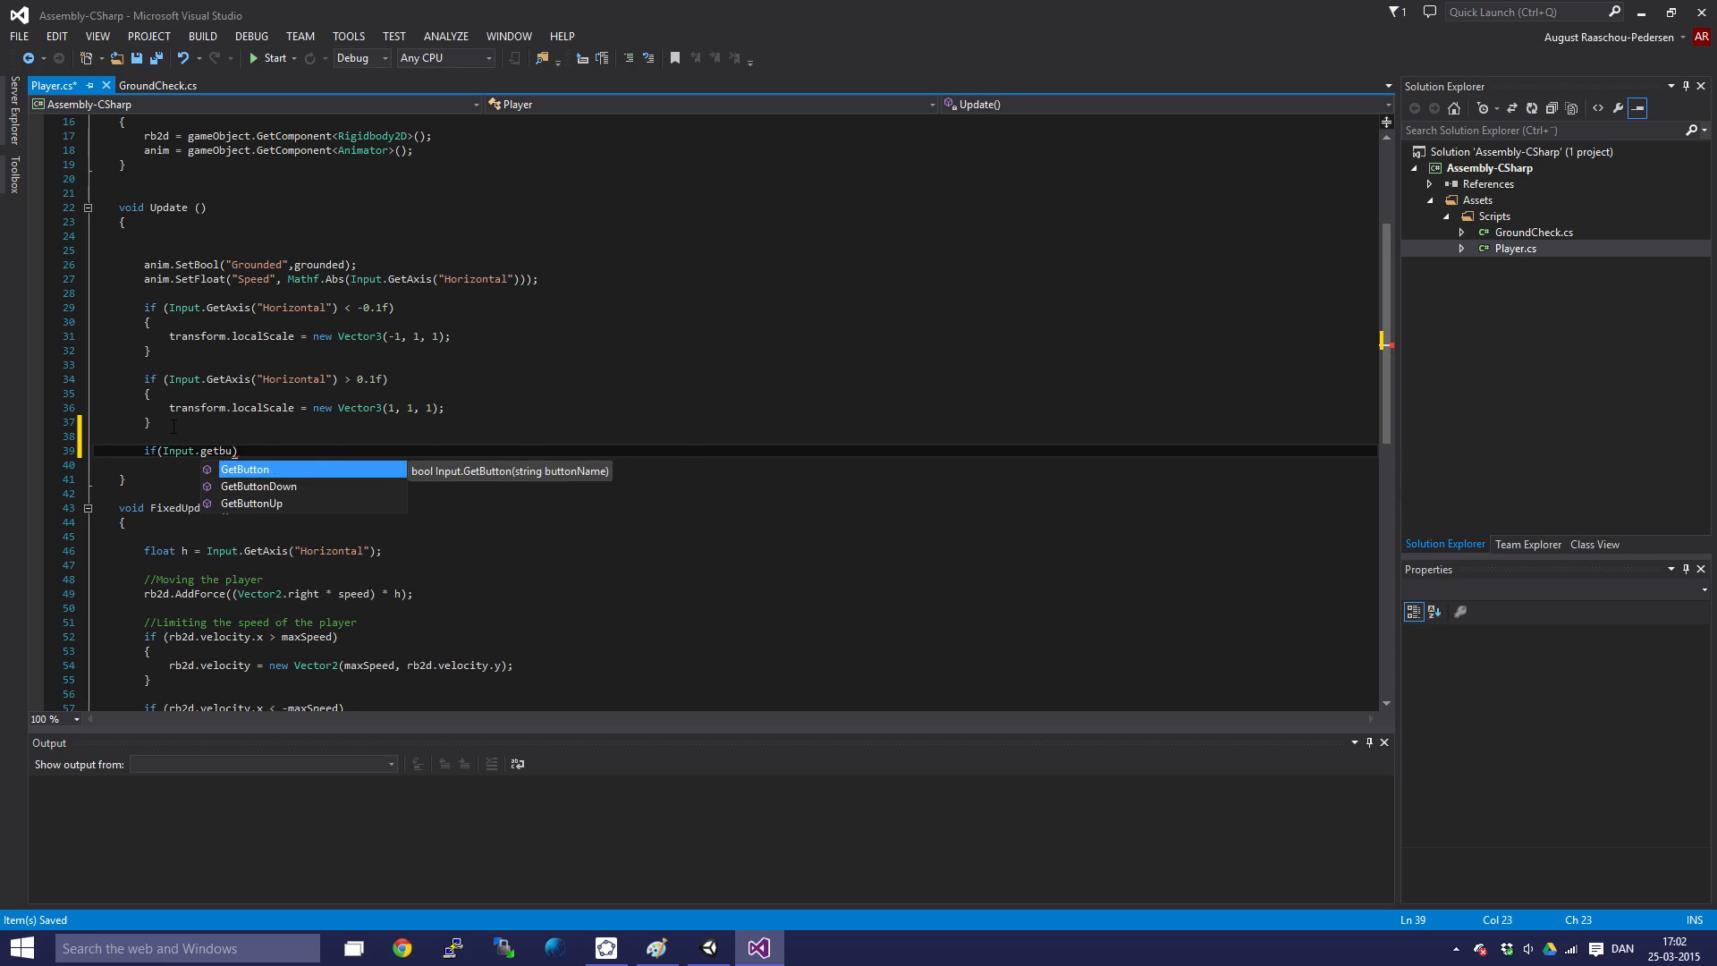
key(Backspace)
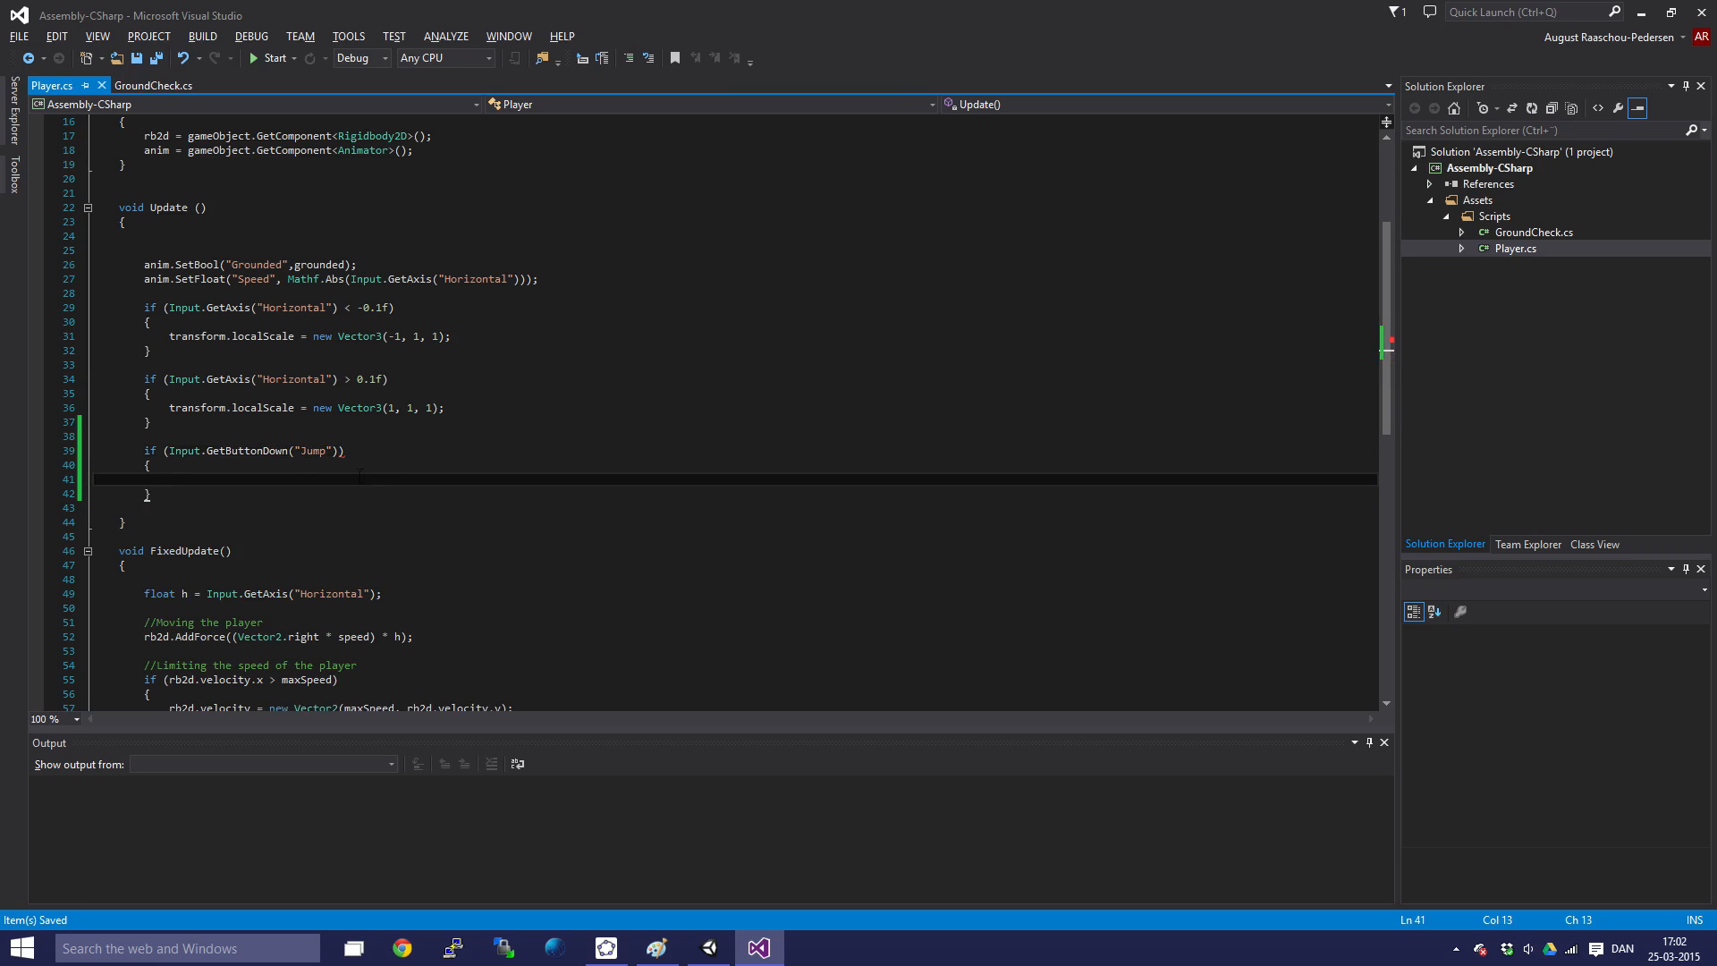
click(195, 479)
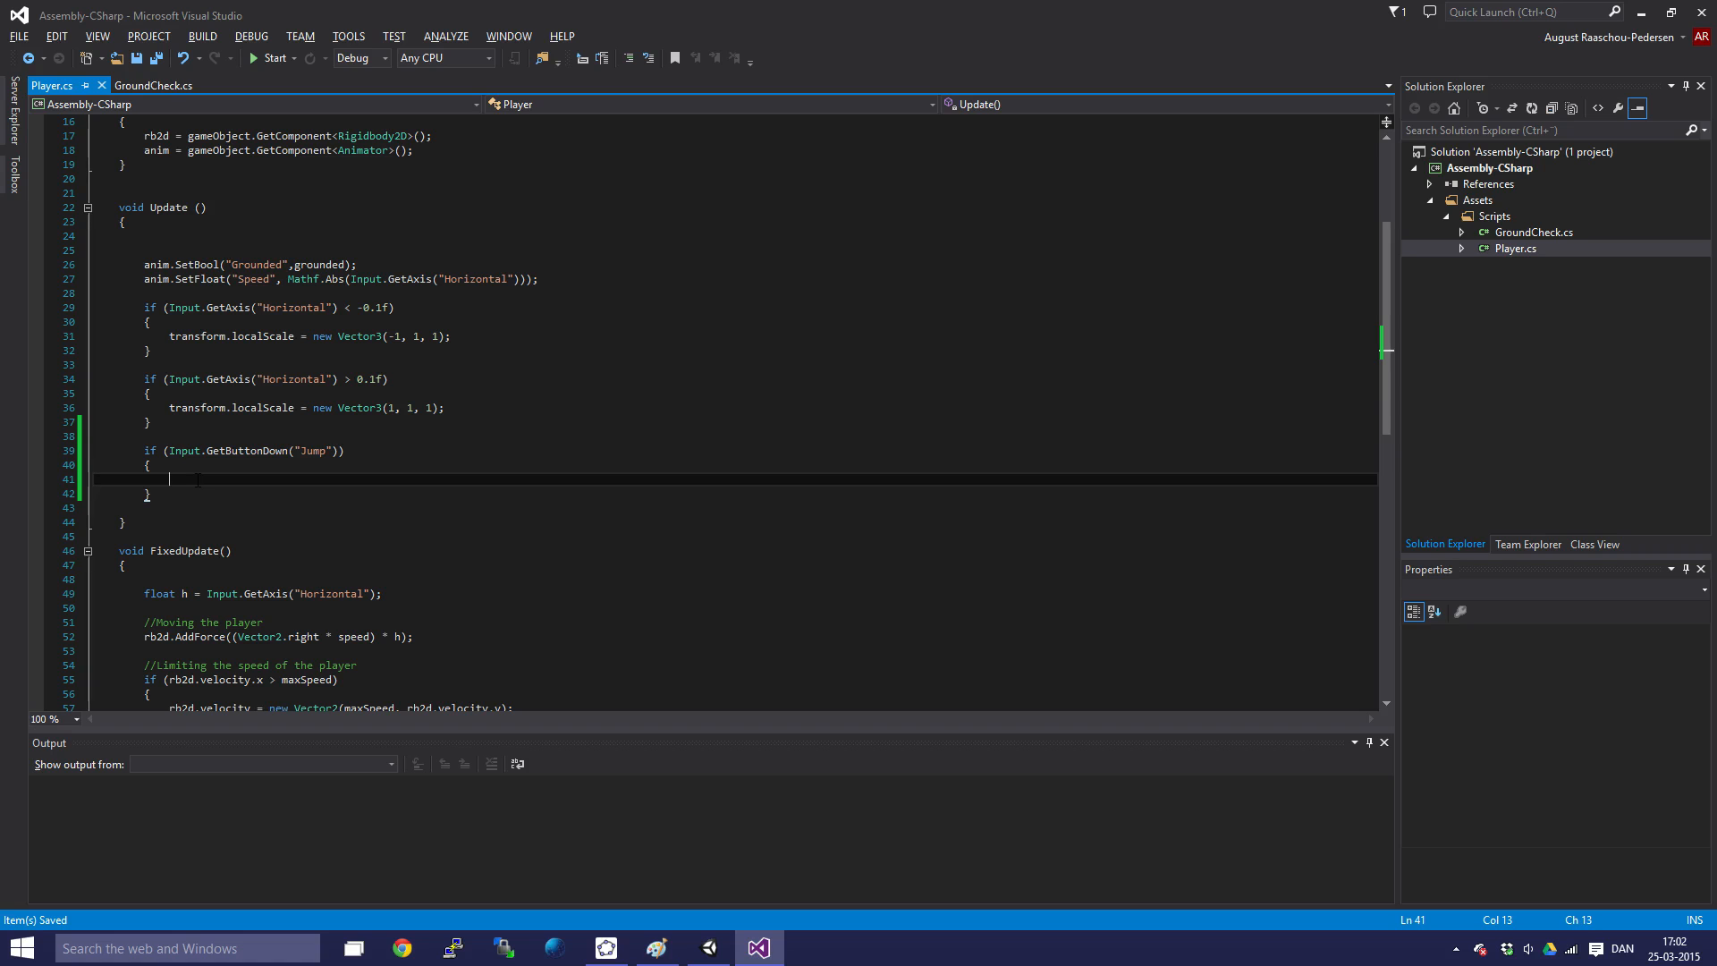
scroll(down, 3)
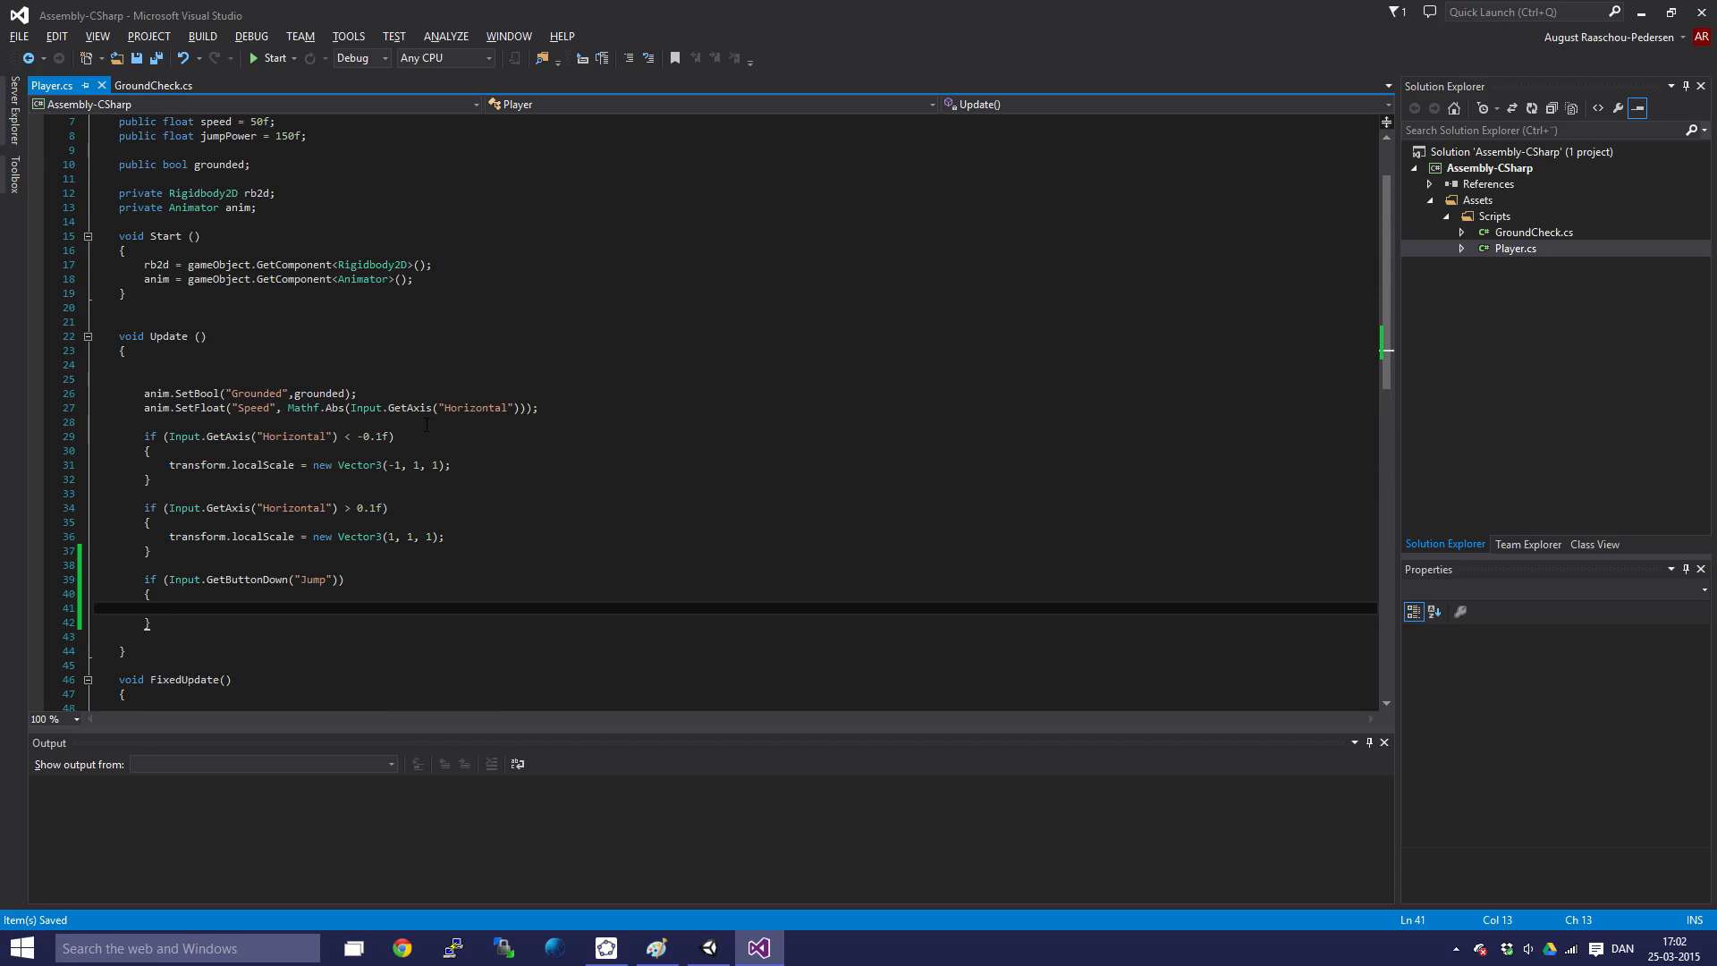
- Inside the Jump block, add 'rb2d.AddForce(Vector2.up * jumpPower);'
scroll(down, 3)
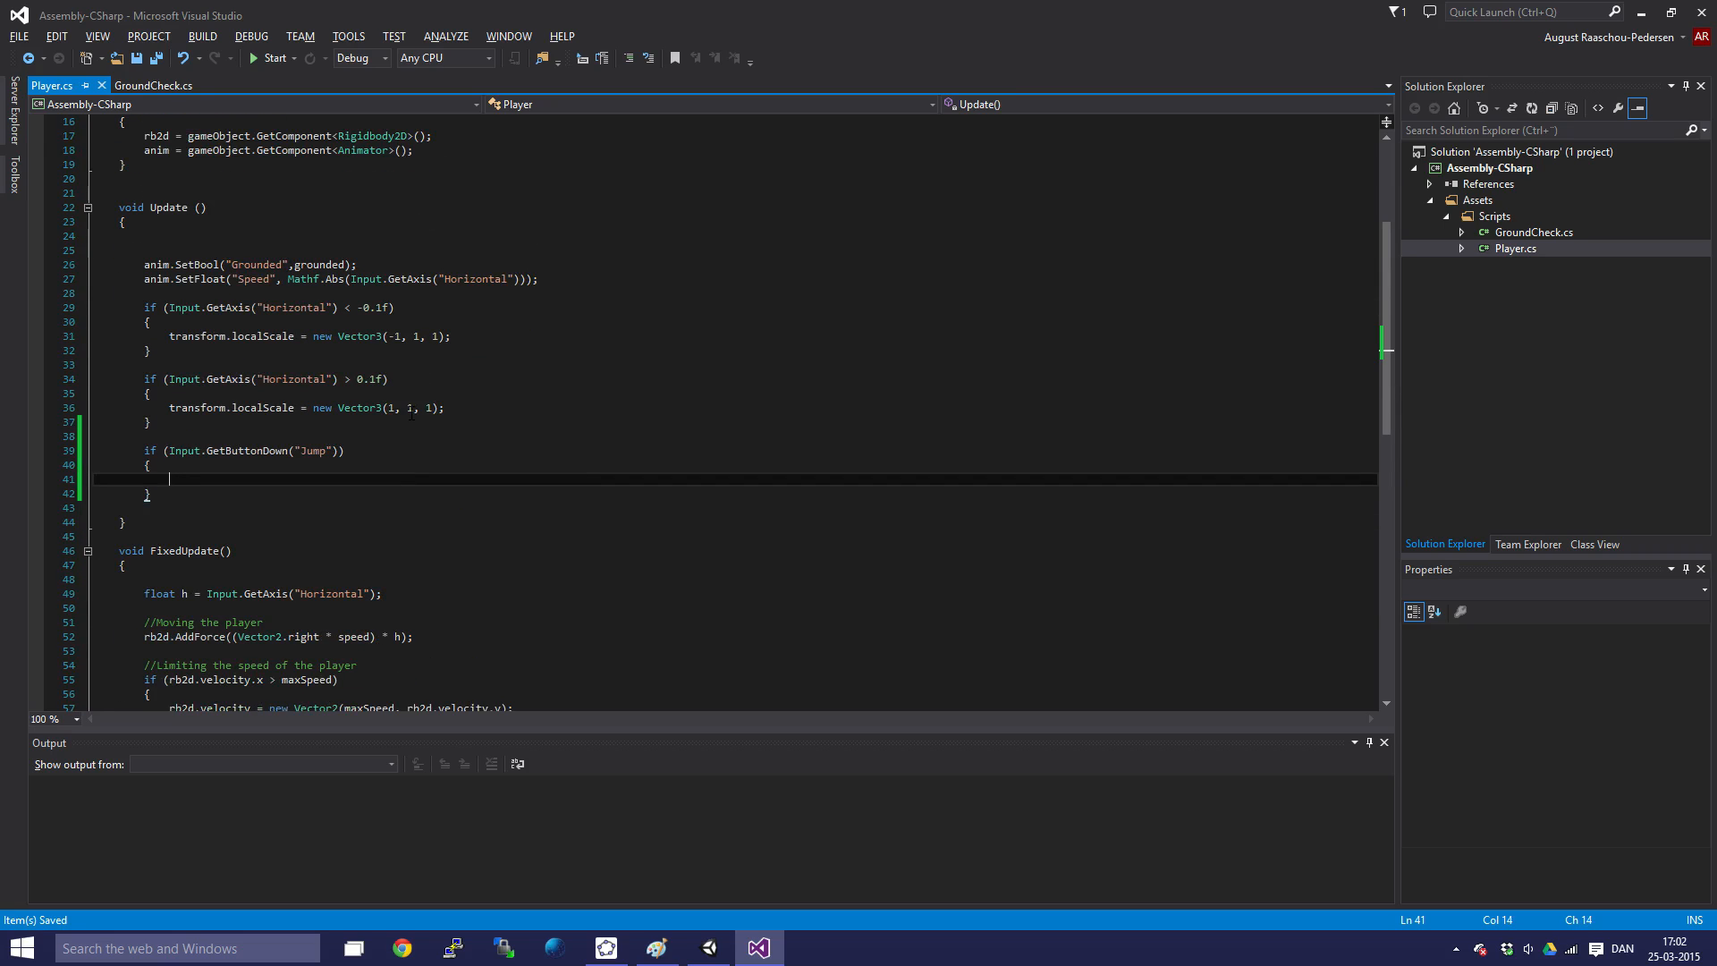
text(rbw)
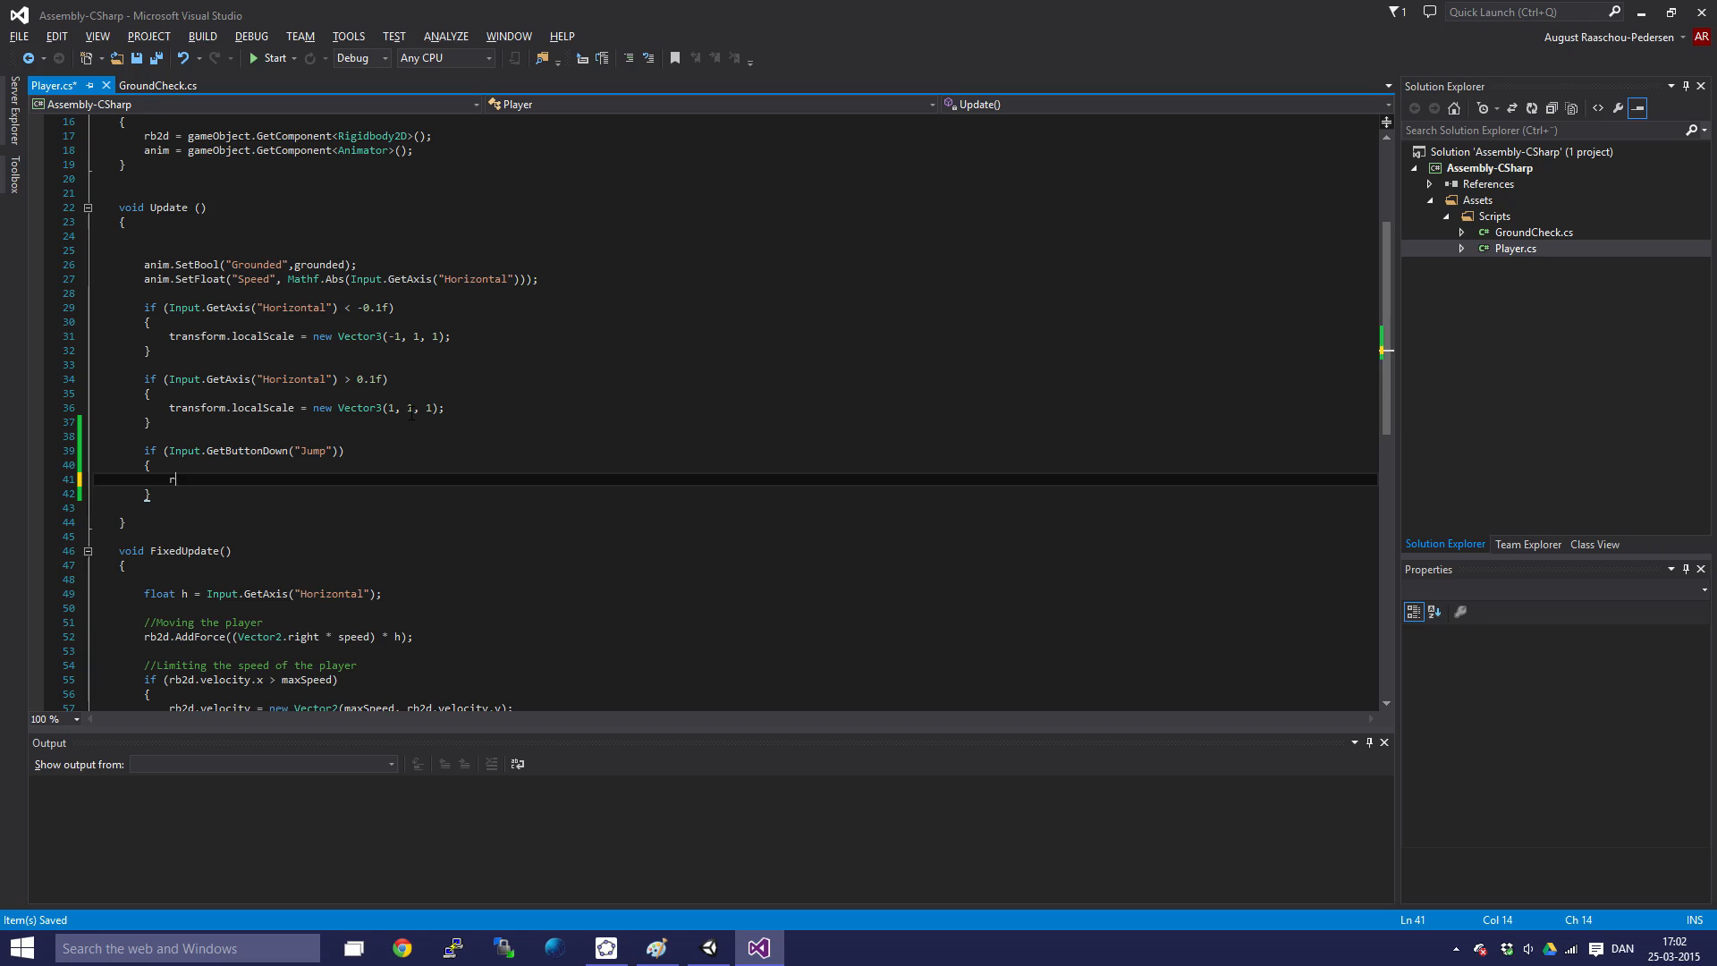
text(b2d.AddForce()
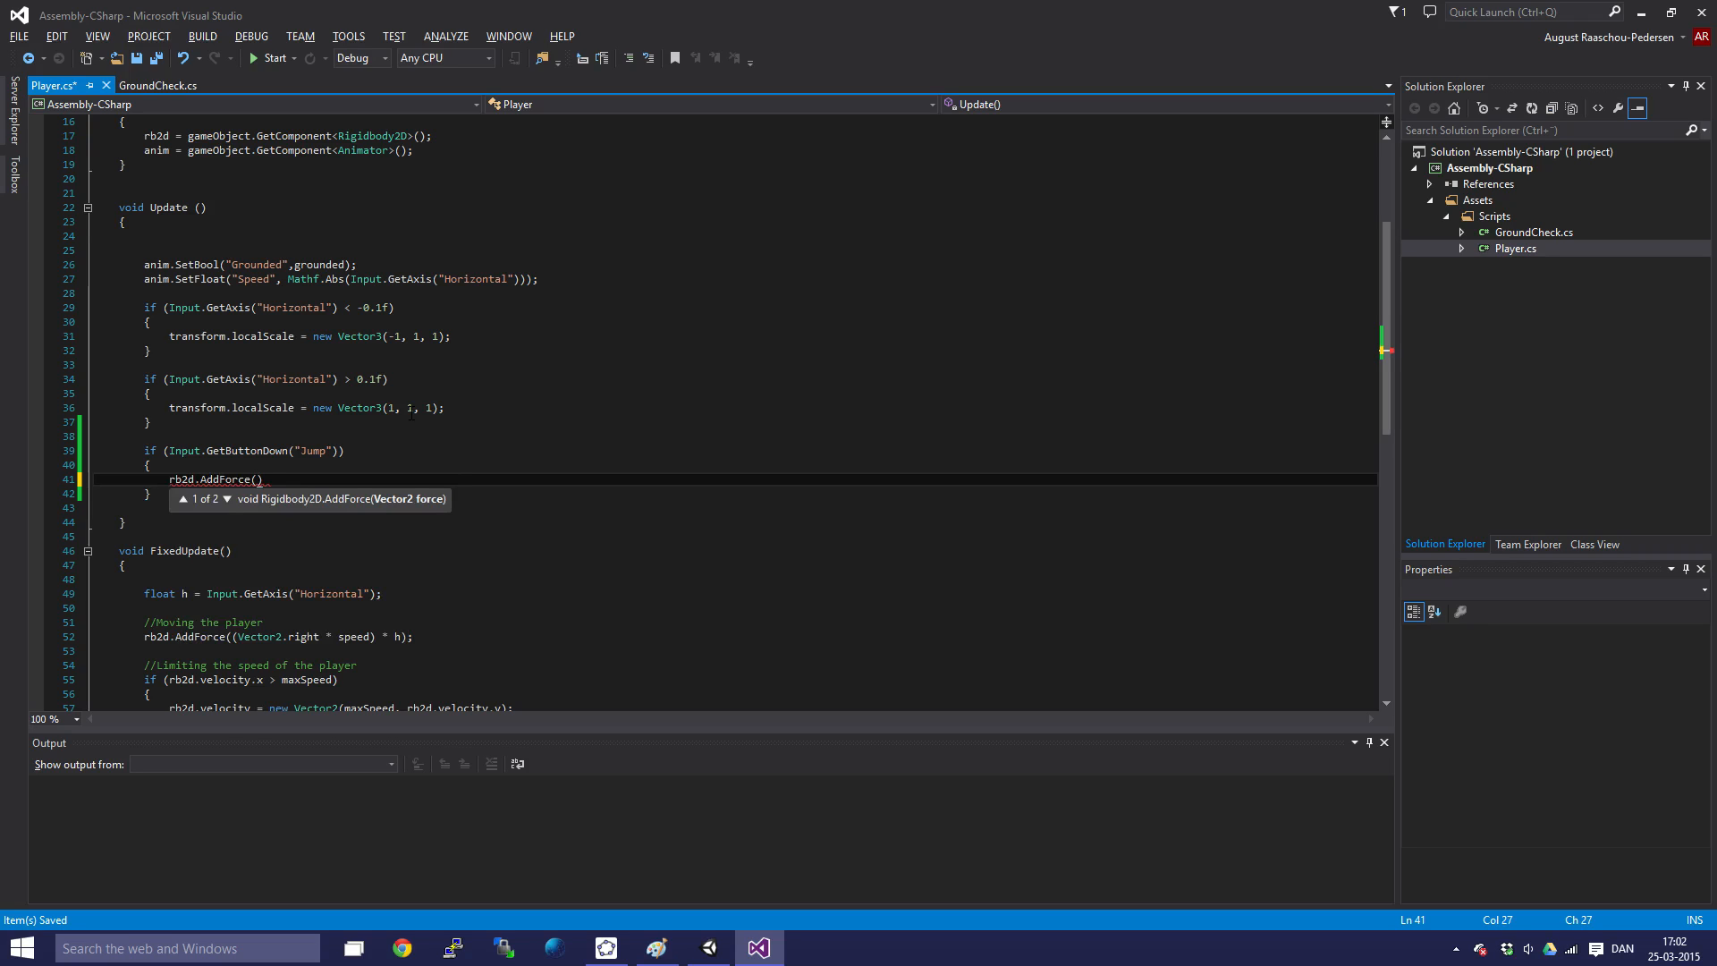
text(V)
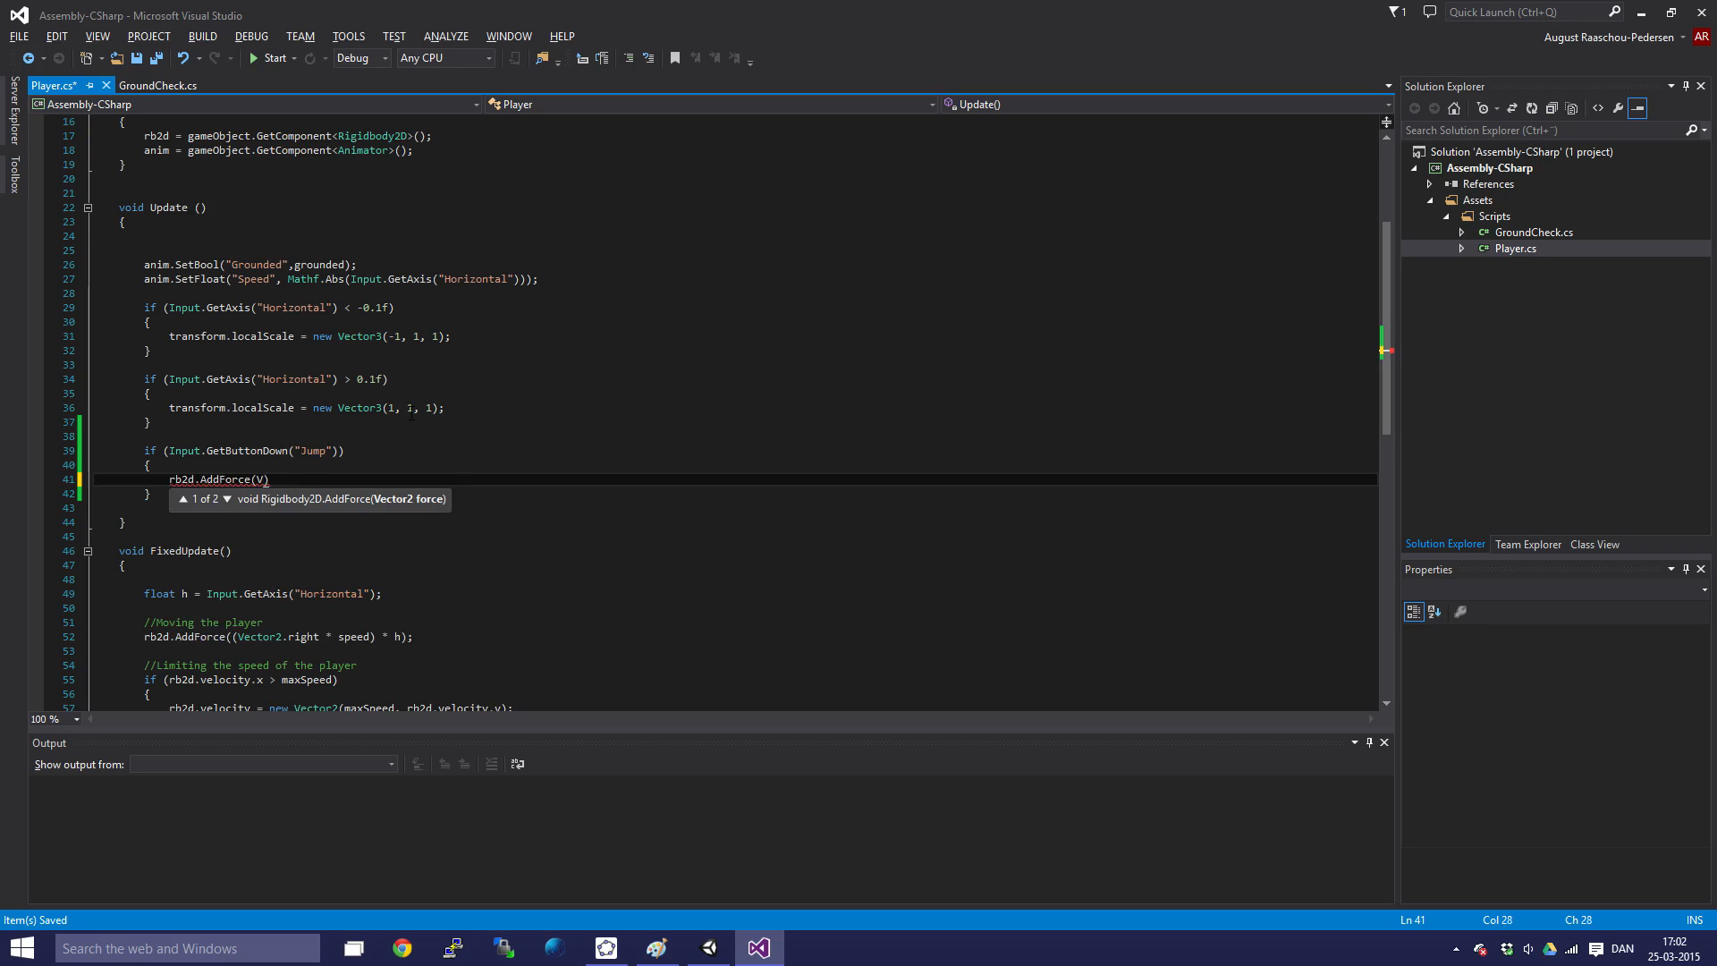
text(Vector2.)
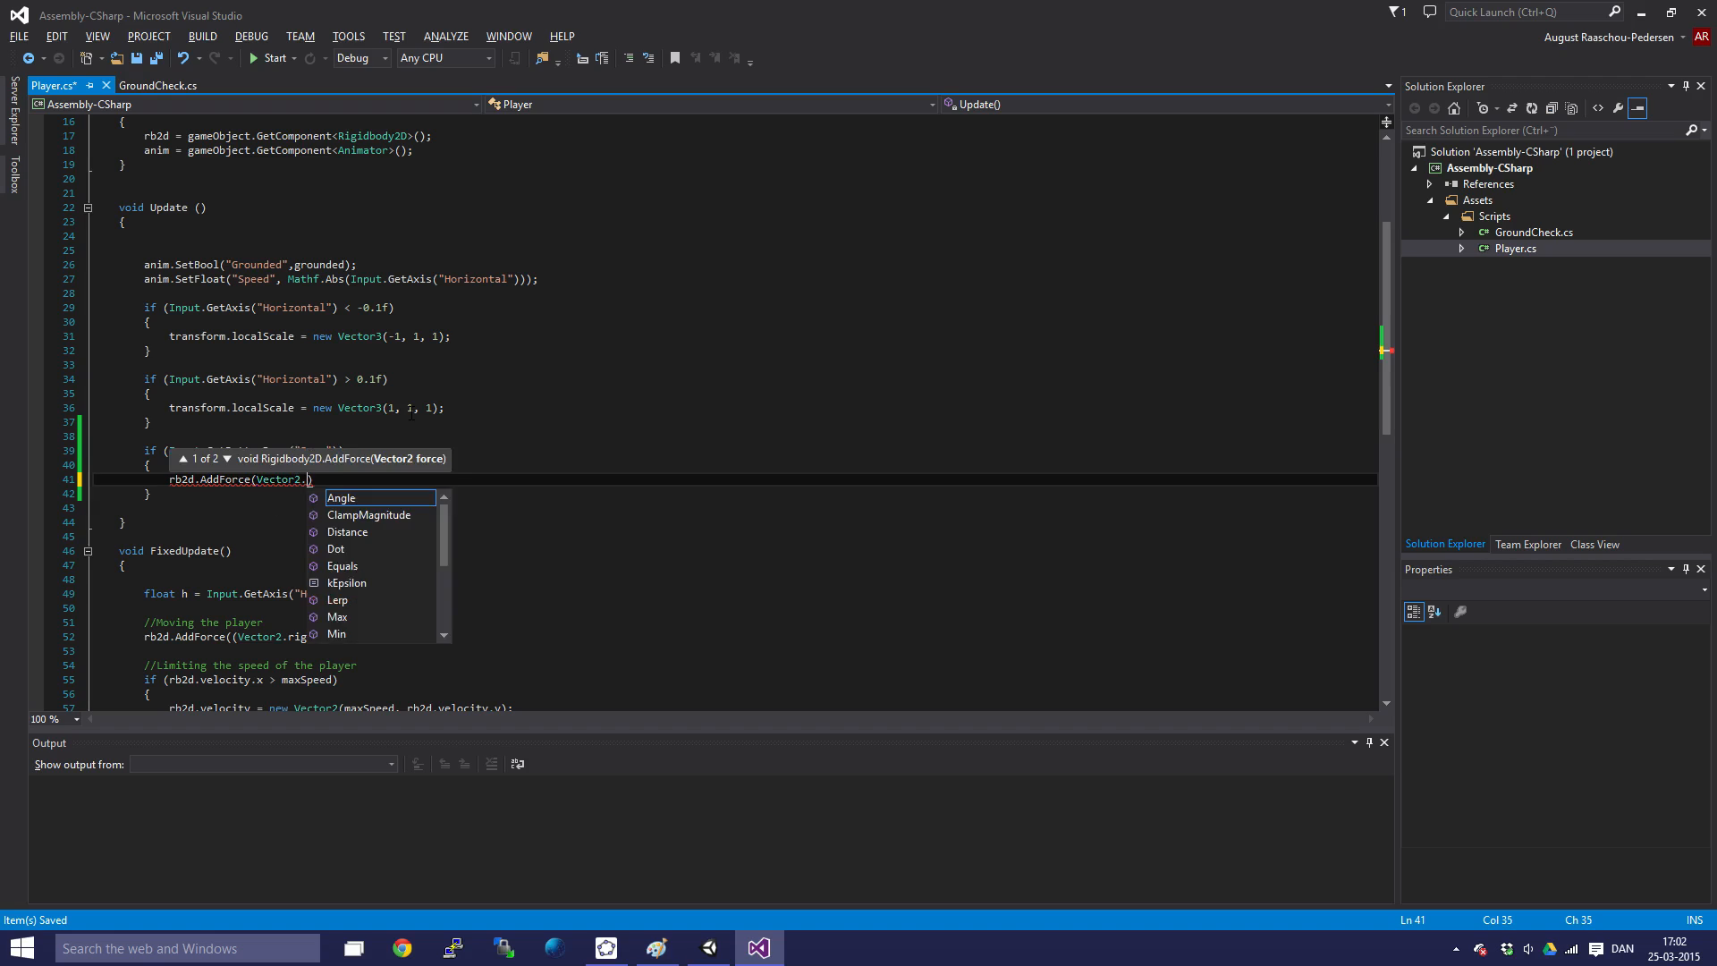
text(up)
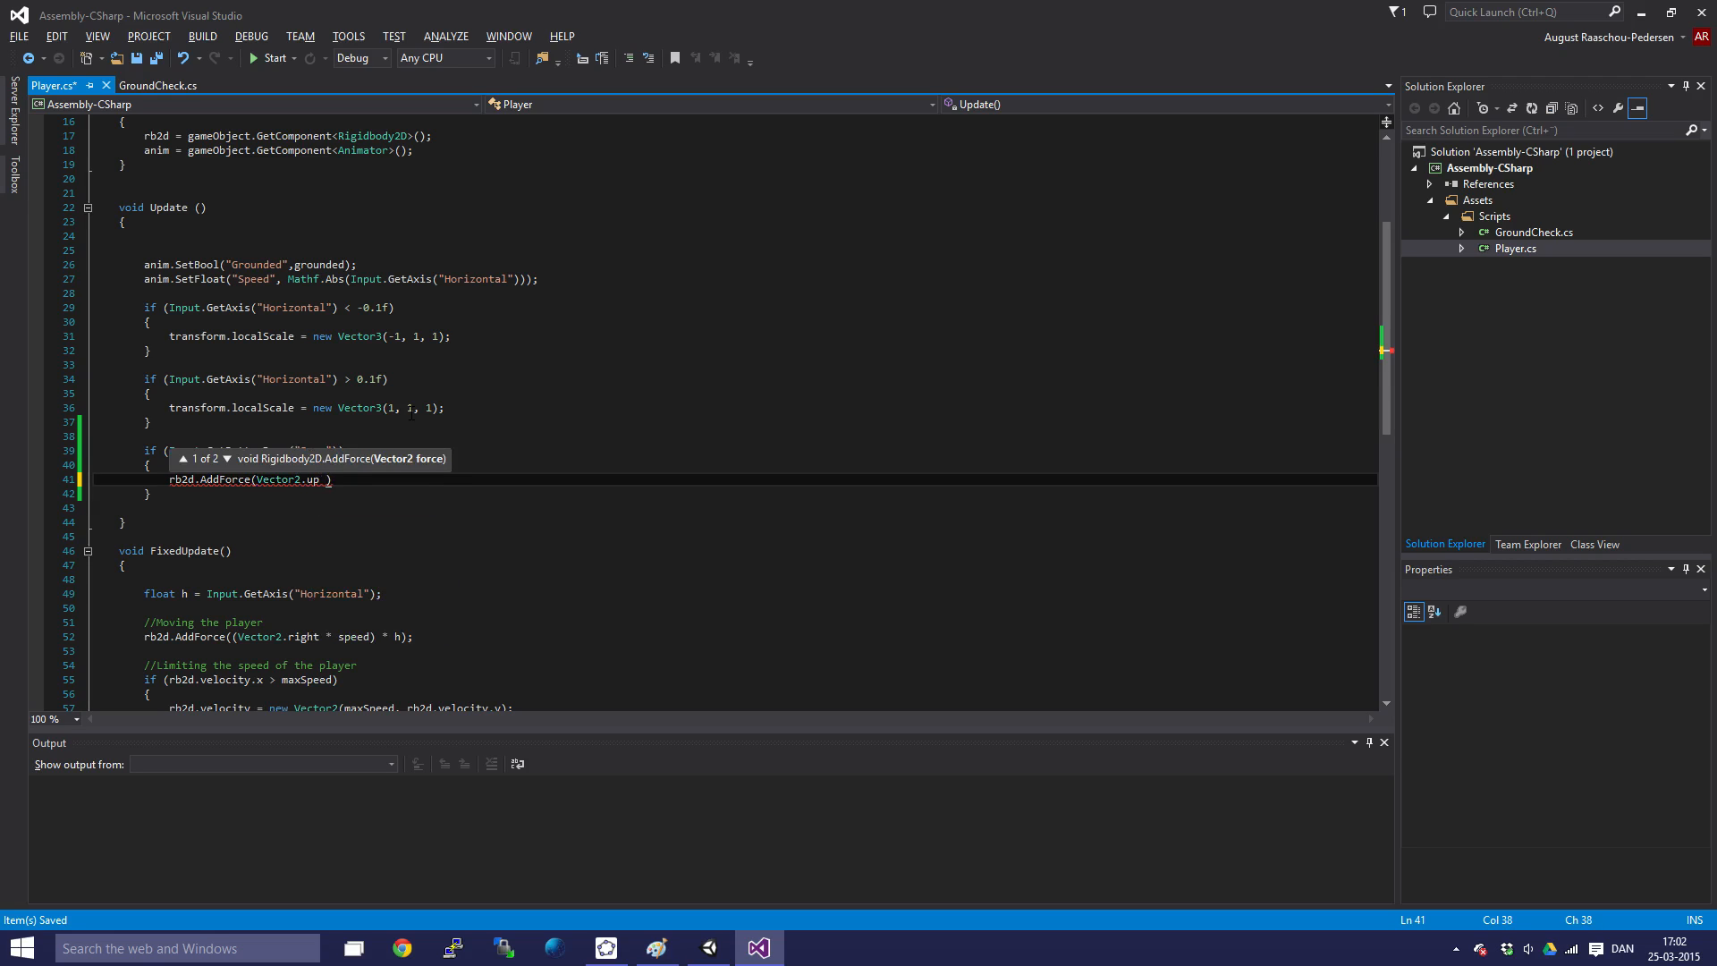
text(*)
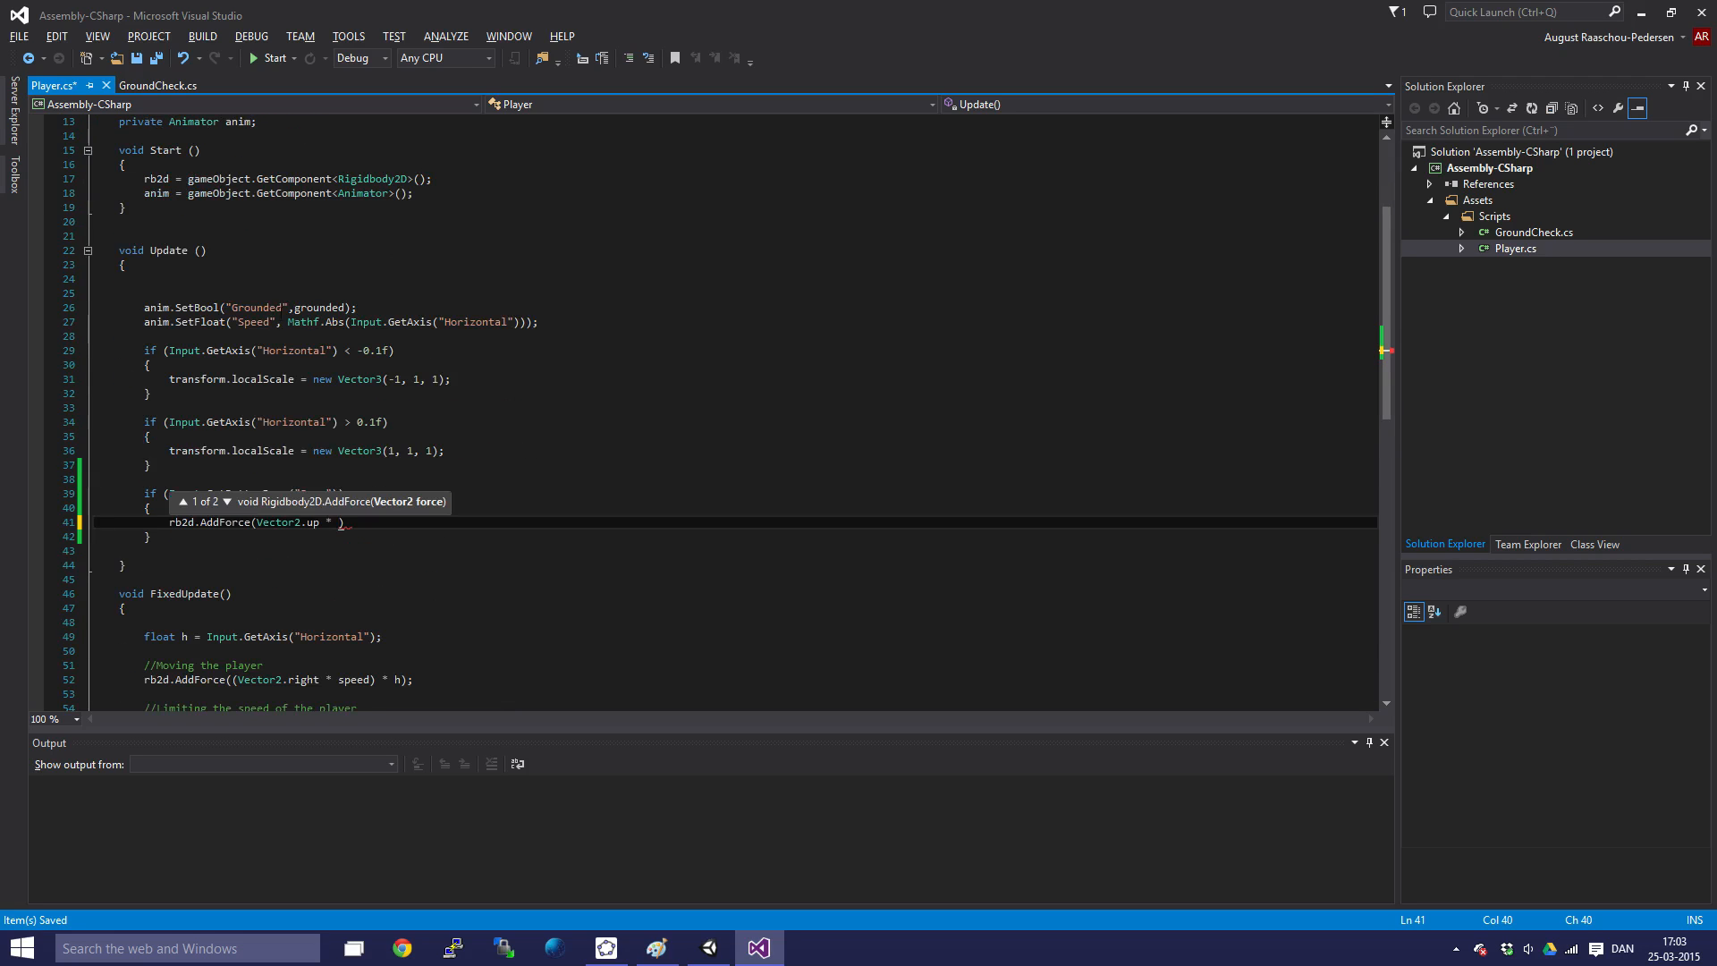
text(jumpPower)
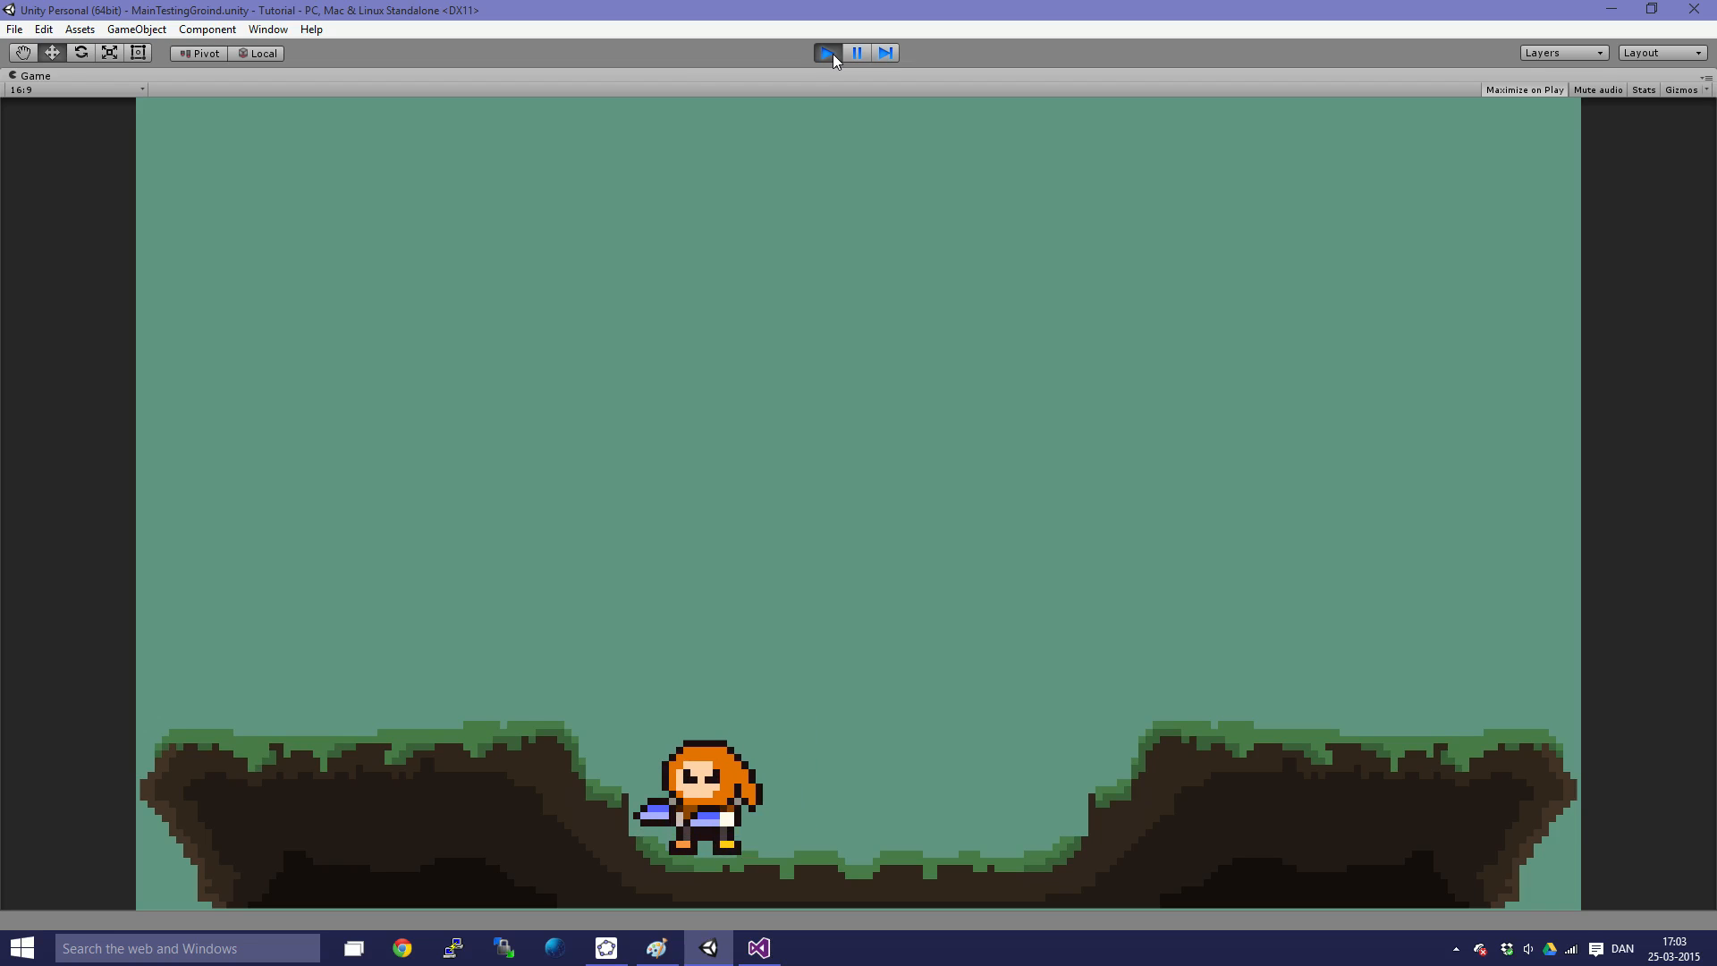
- Stop play mode, set the Player's Jump Power to 200, and test the jump
click(826, 52)
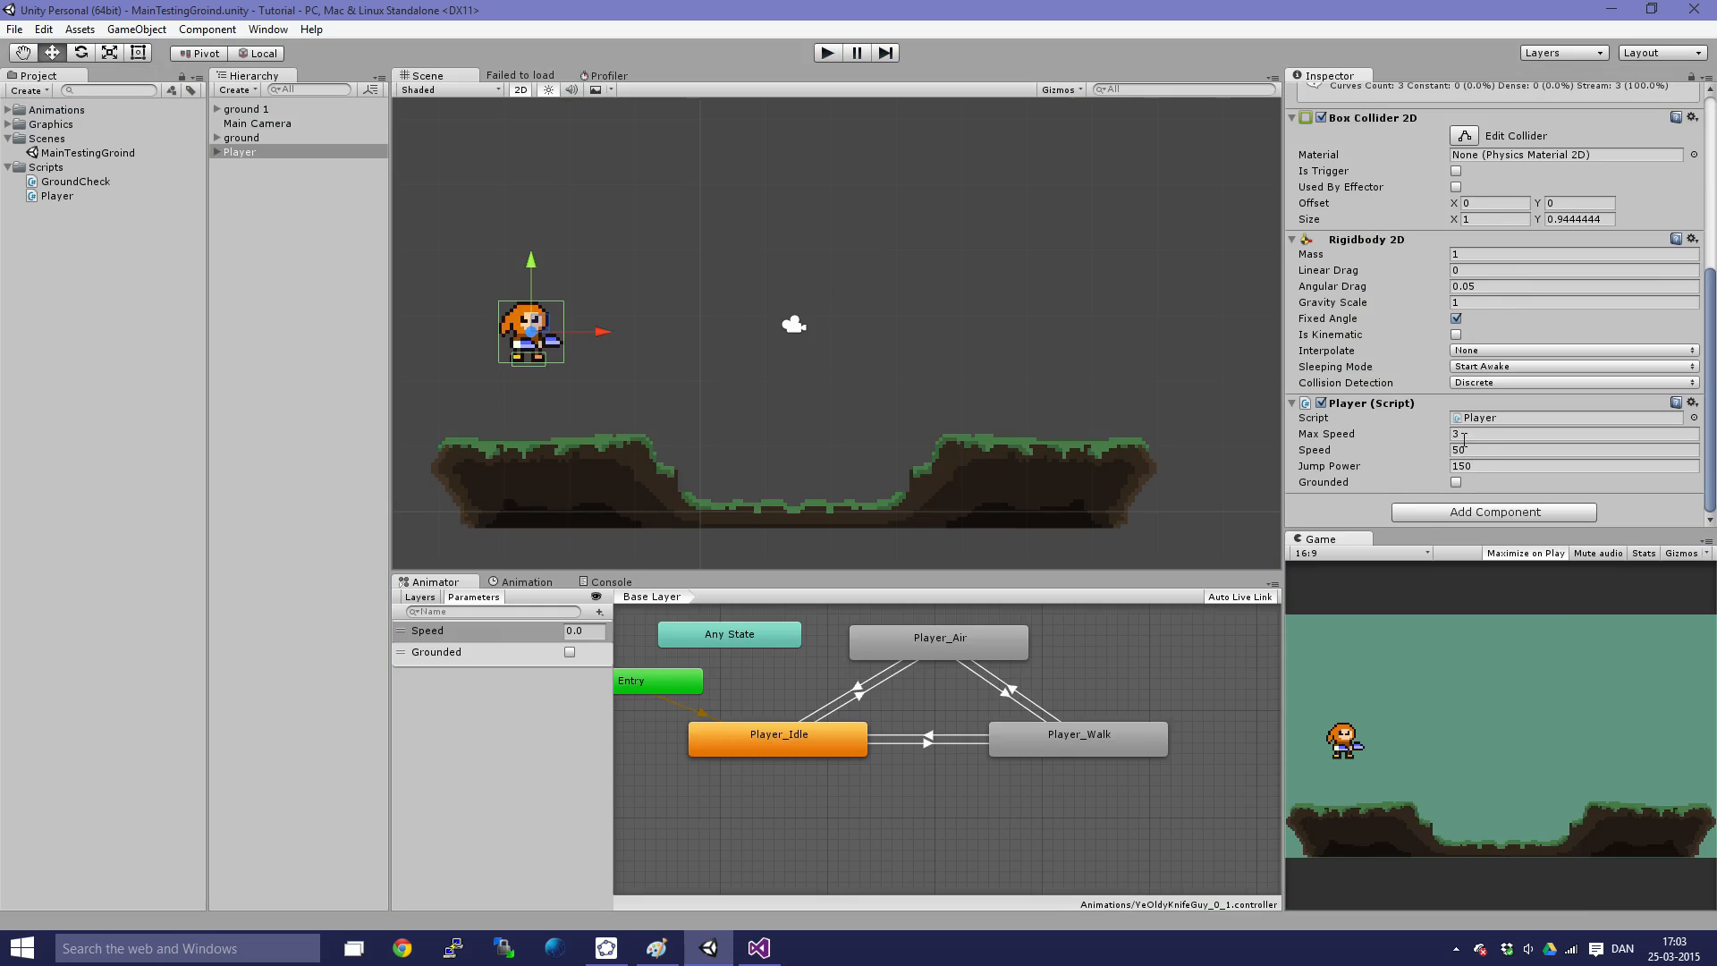
click(1571, 465)
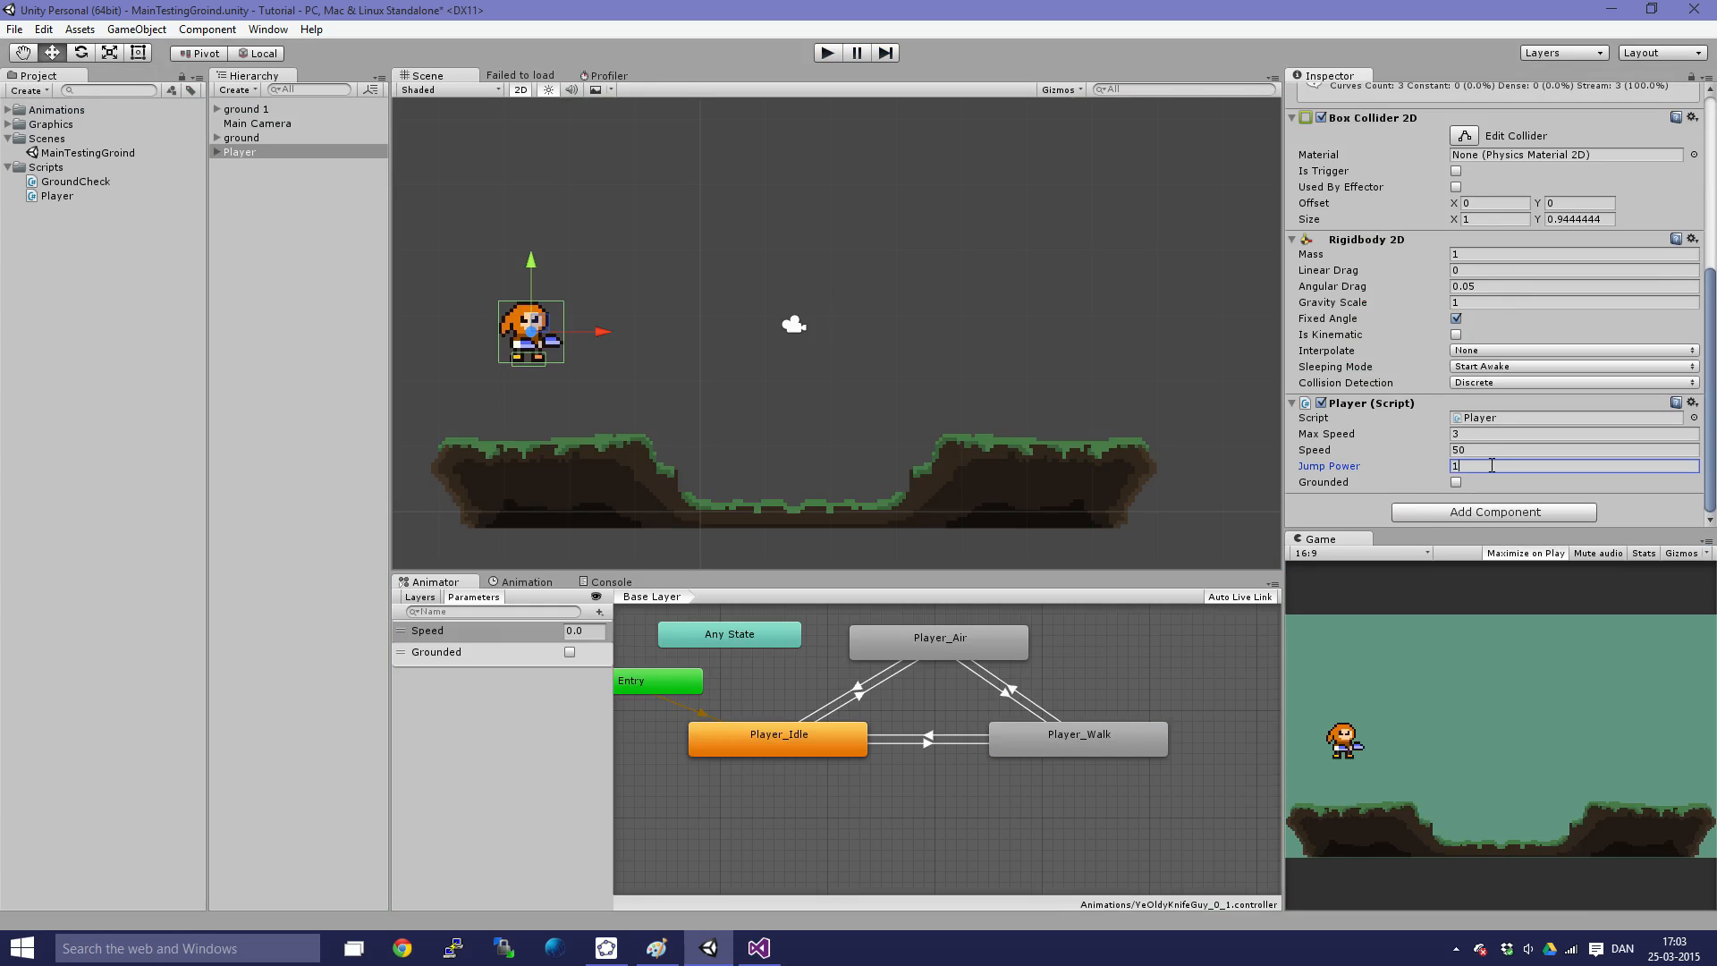
text(200)
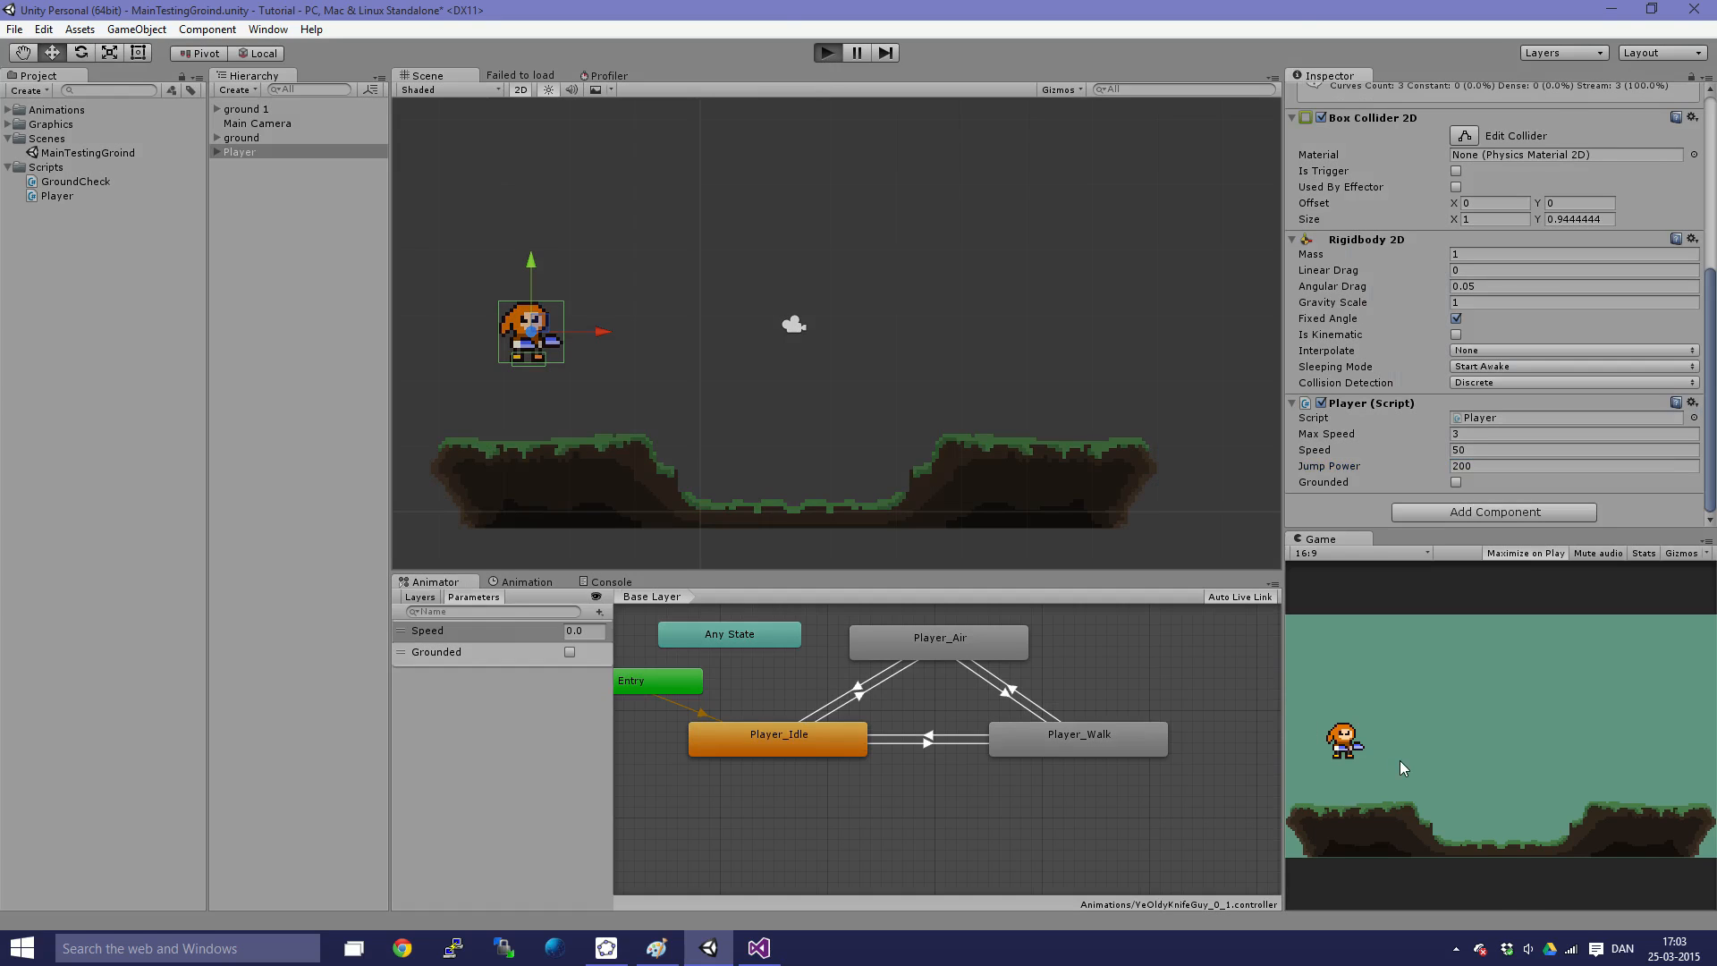
click(1524, 88)
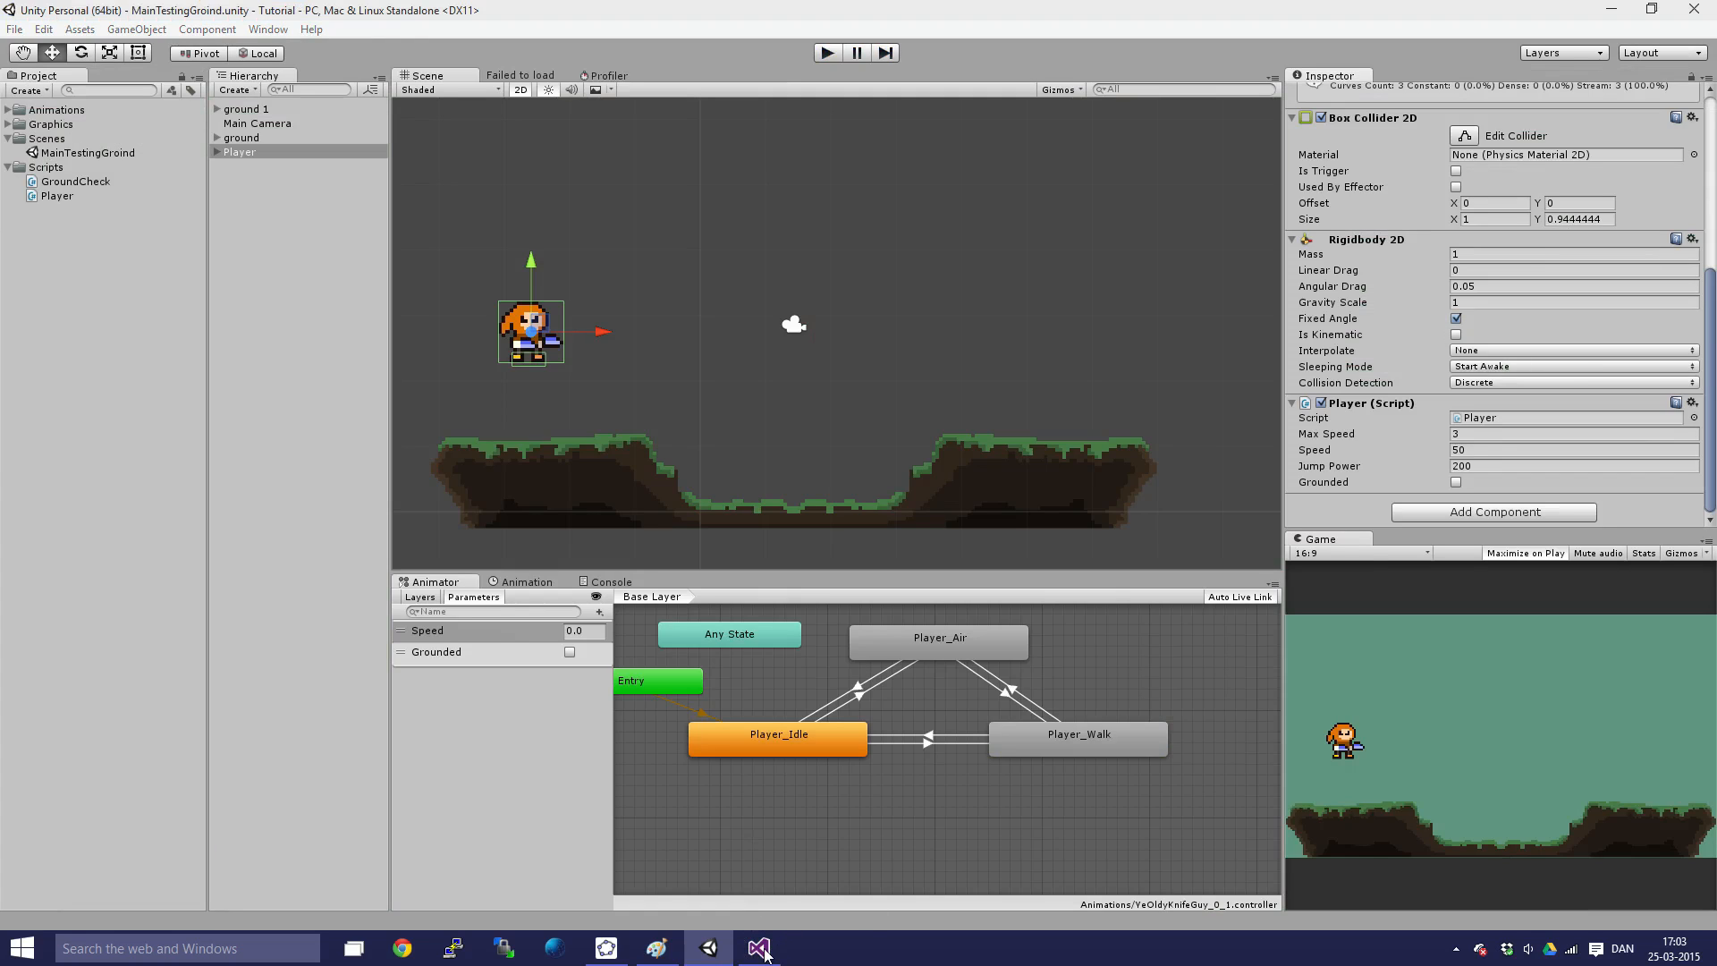
click(757, 947)
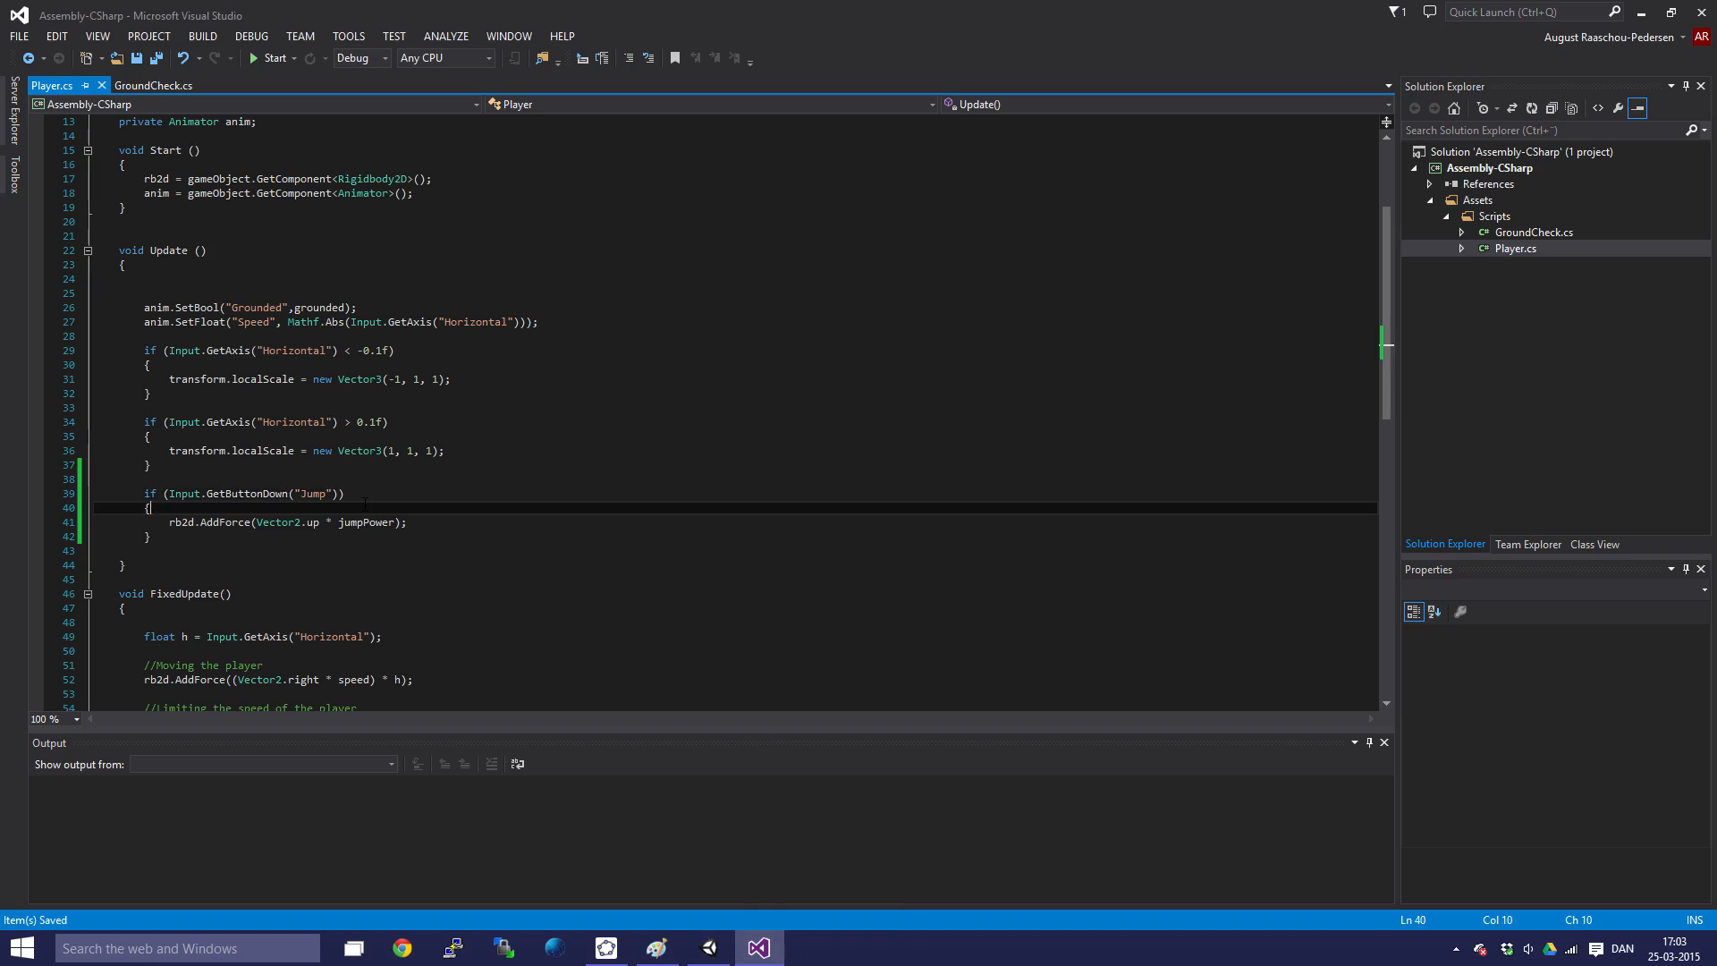
- Extend the jump condition to require '&& grounded == true'
text(&&)
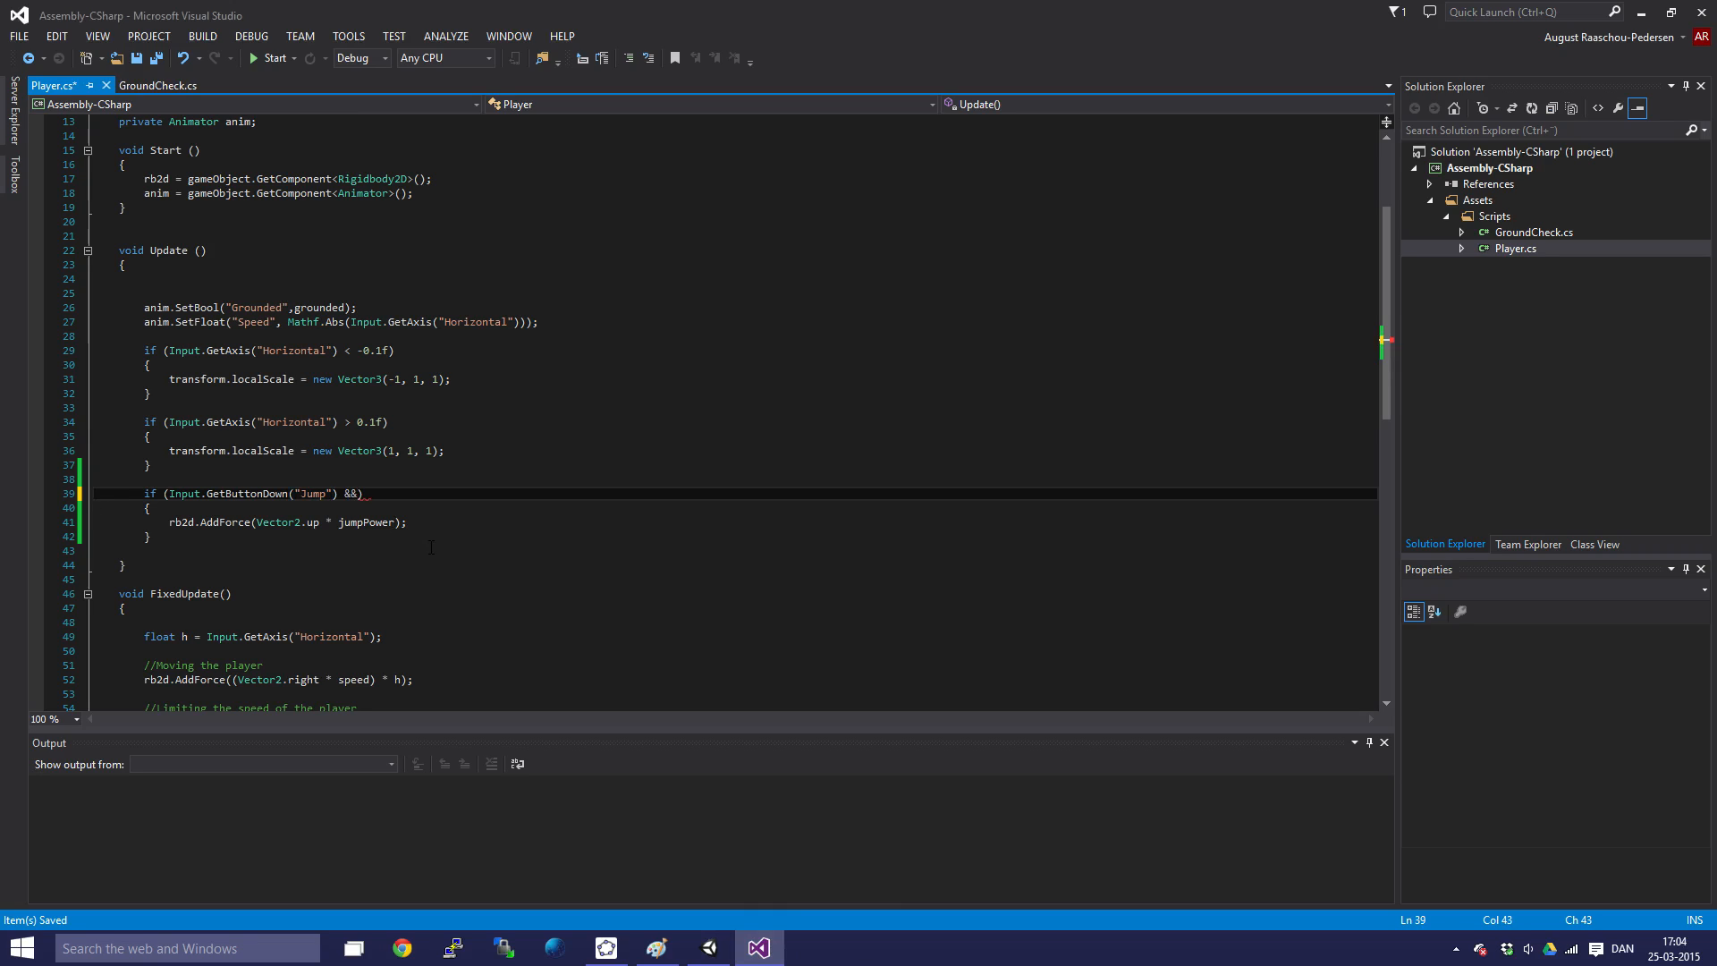
text(" ")
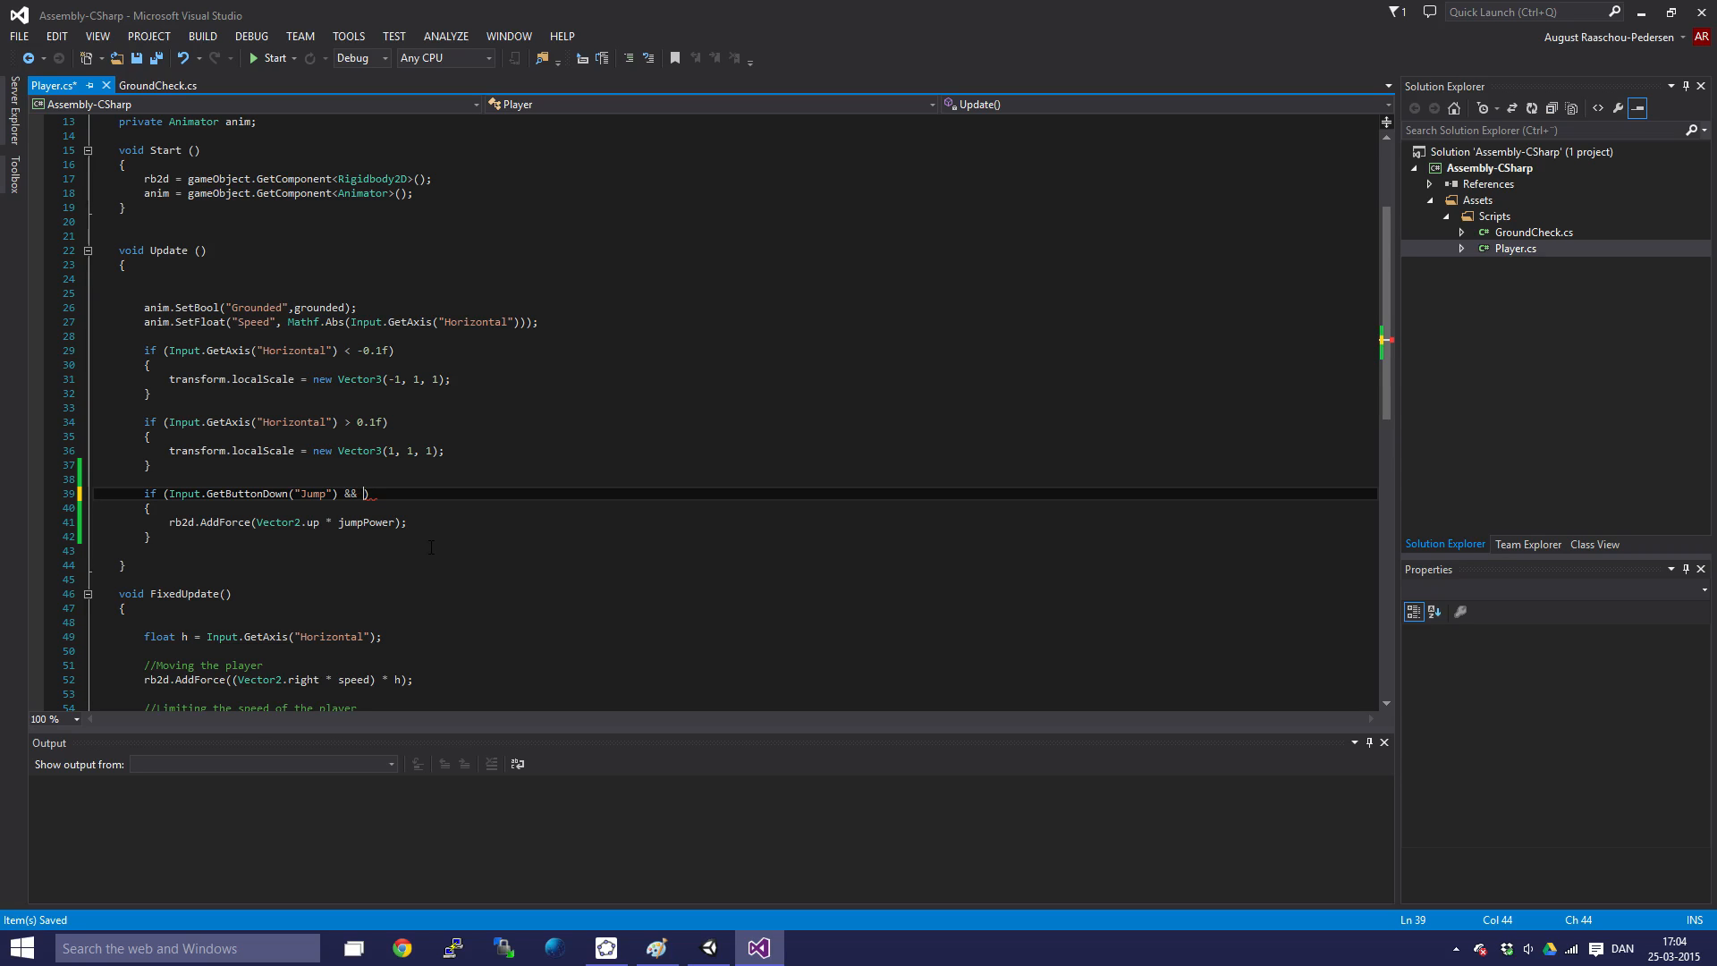
text(!)
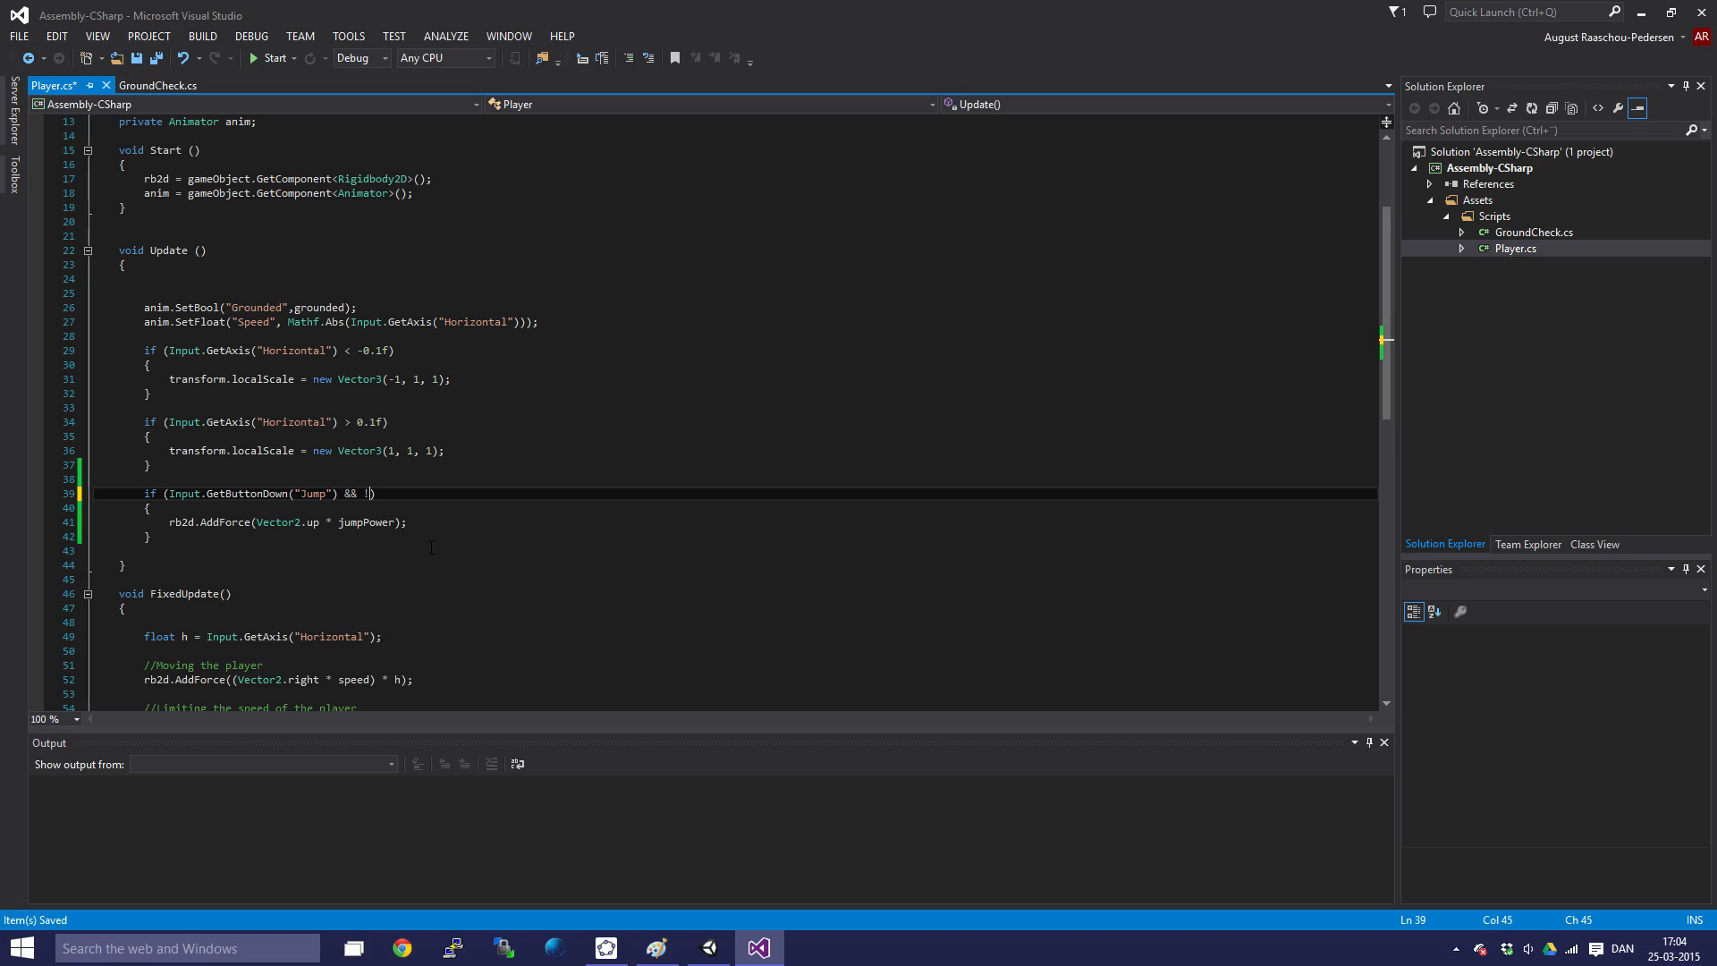
text(grounded)
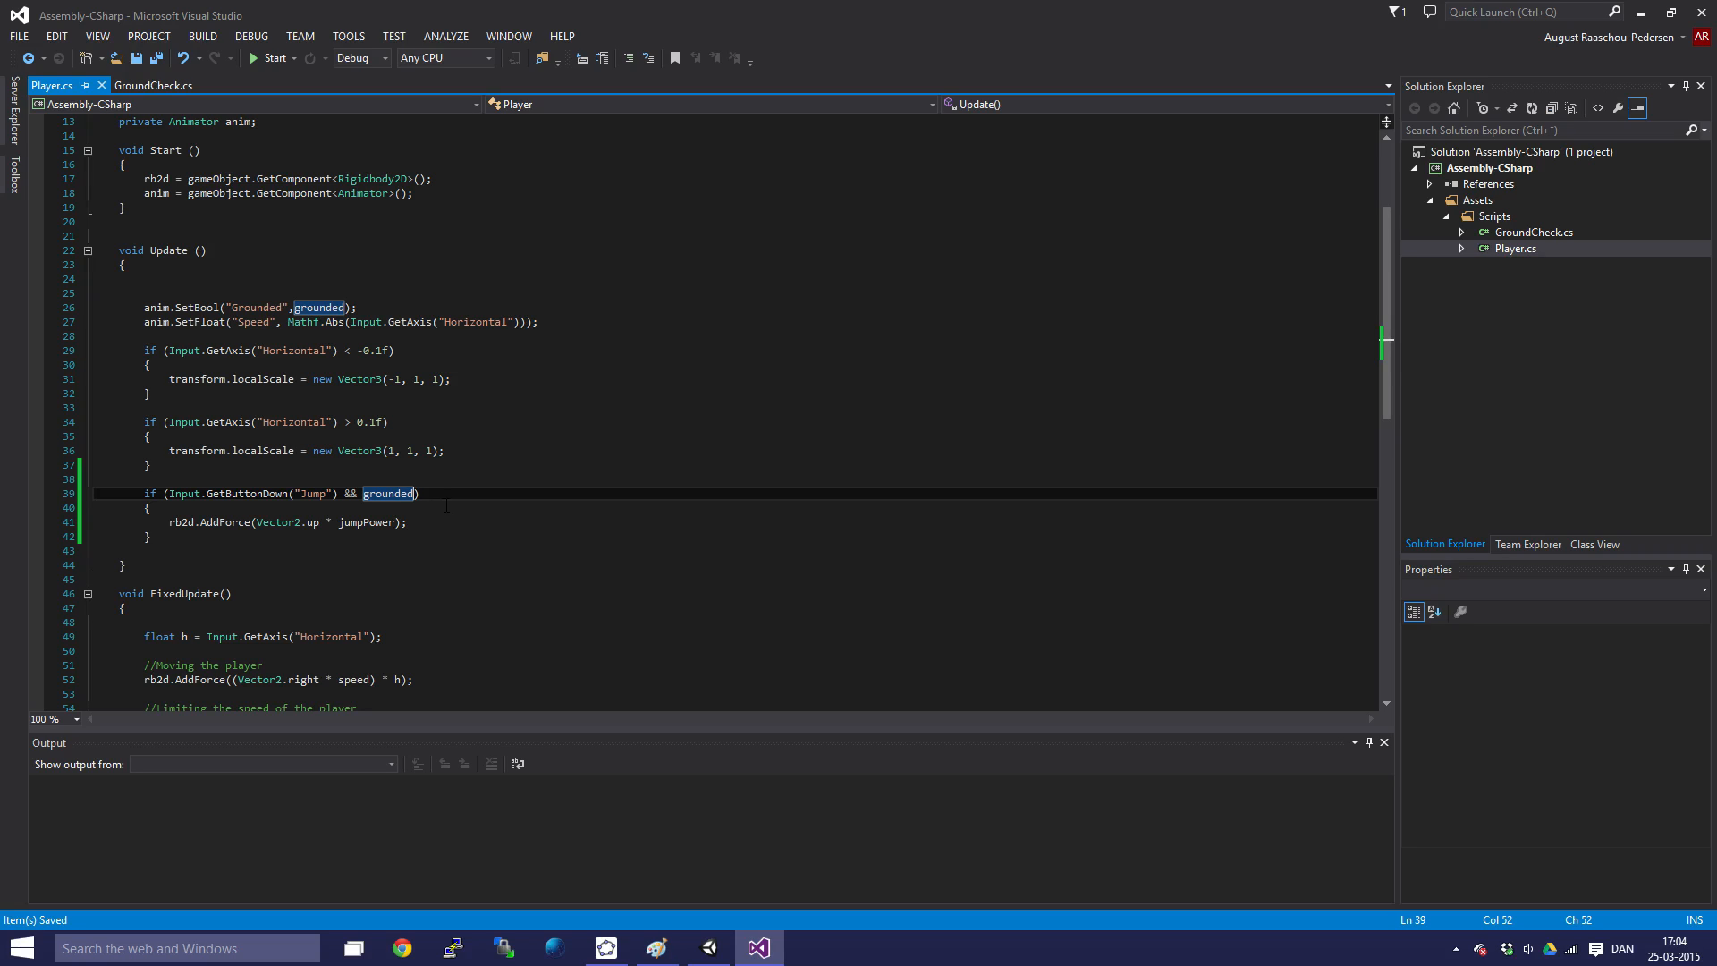
text(== tu)
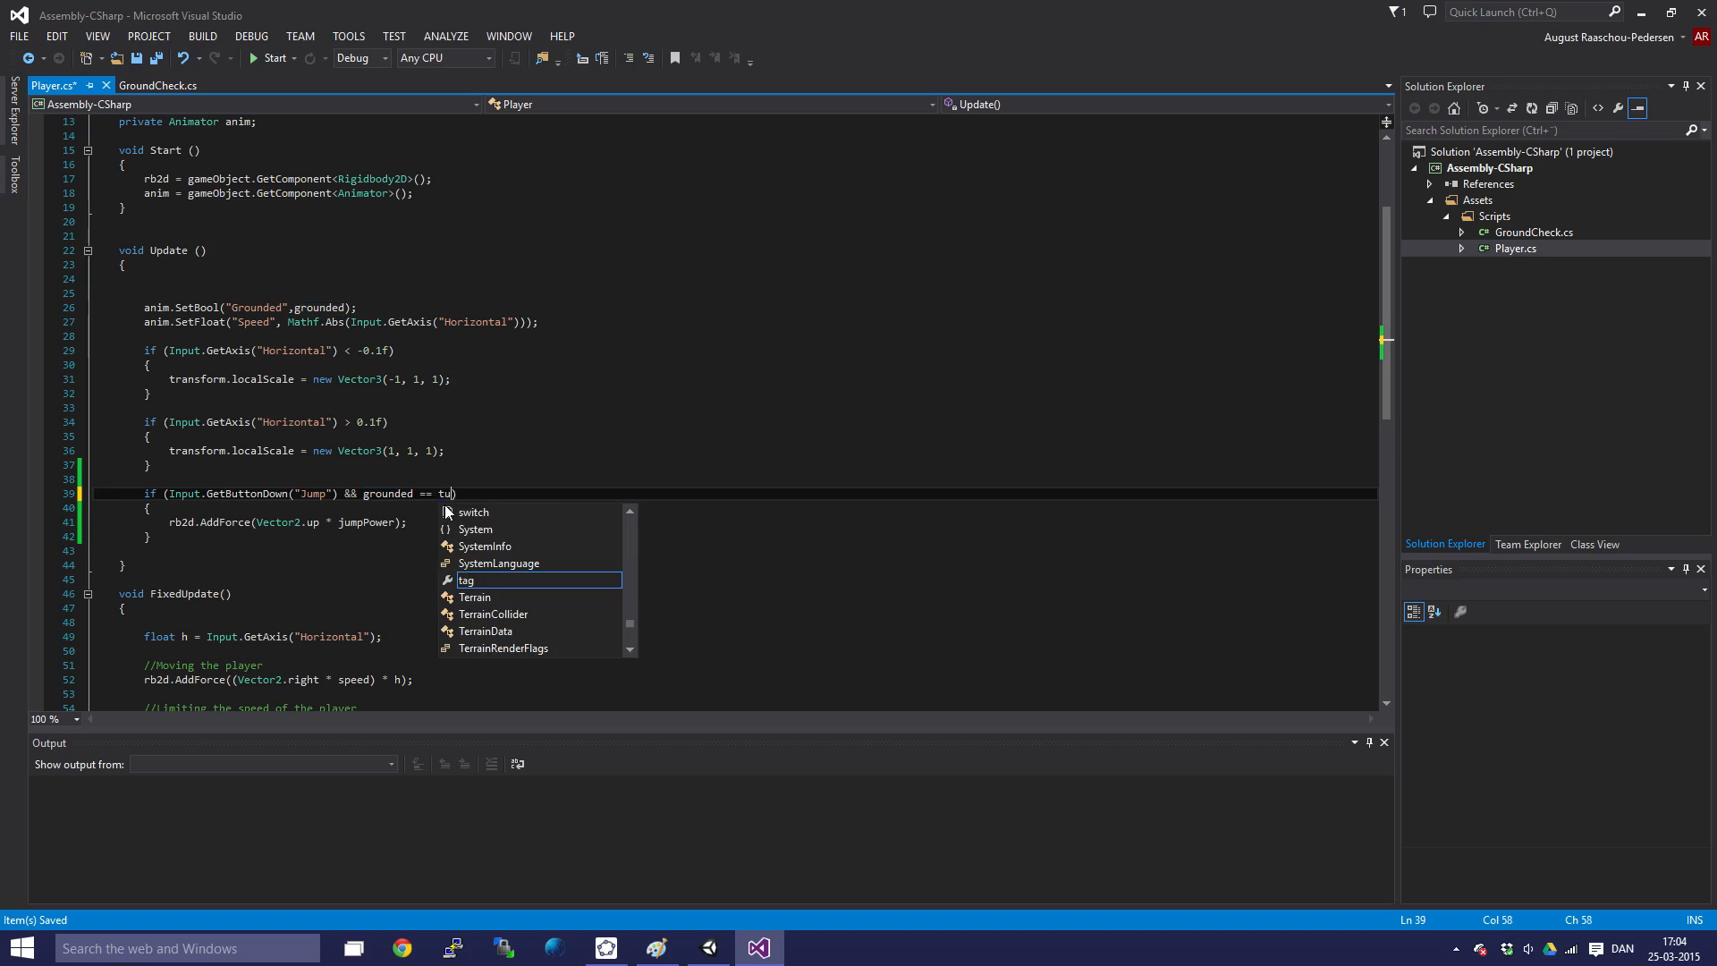